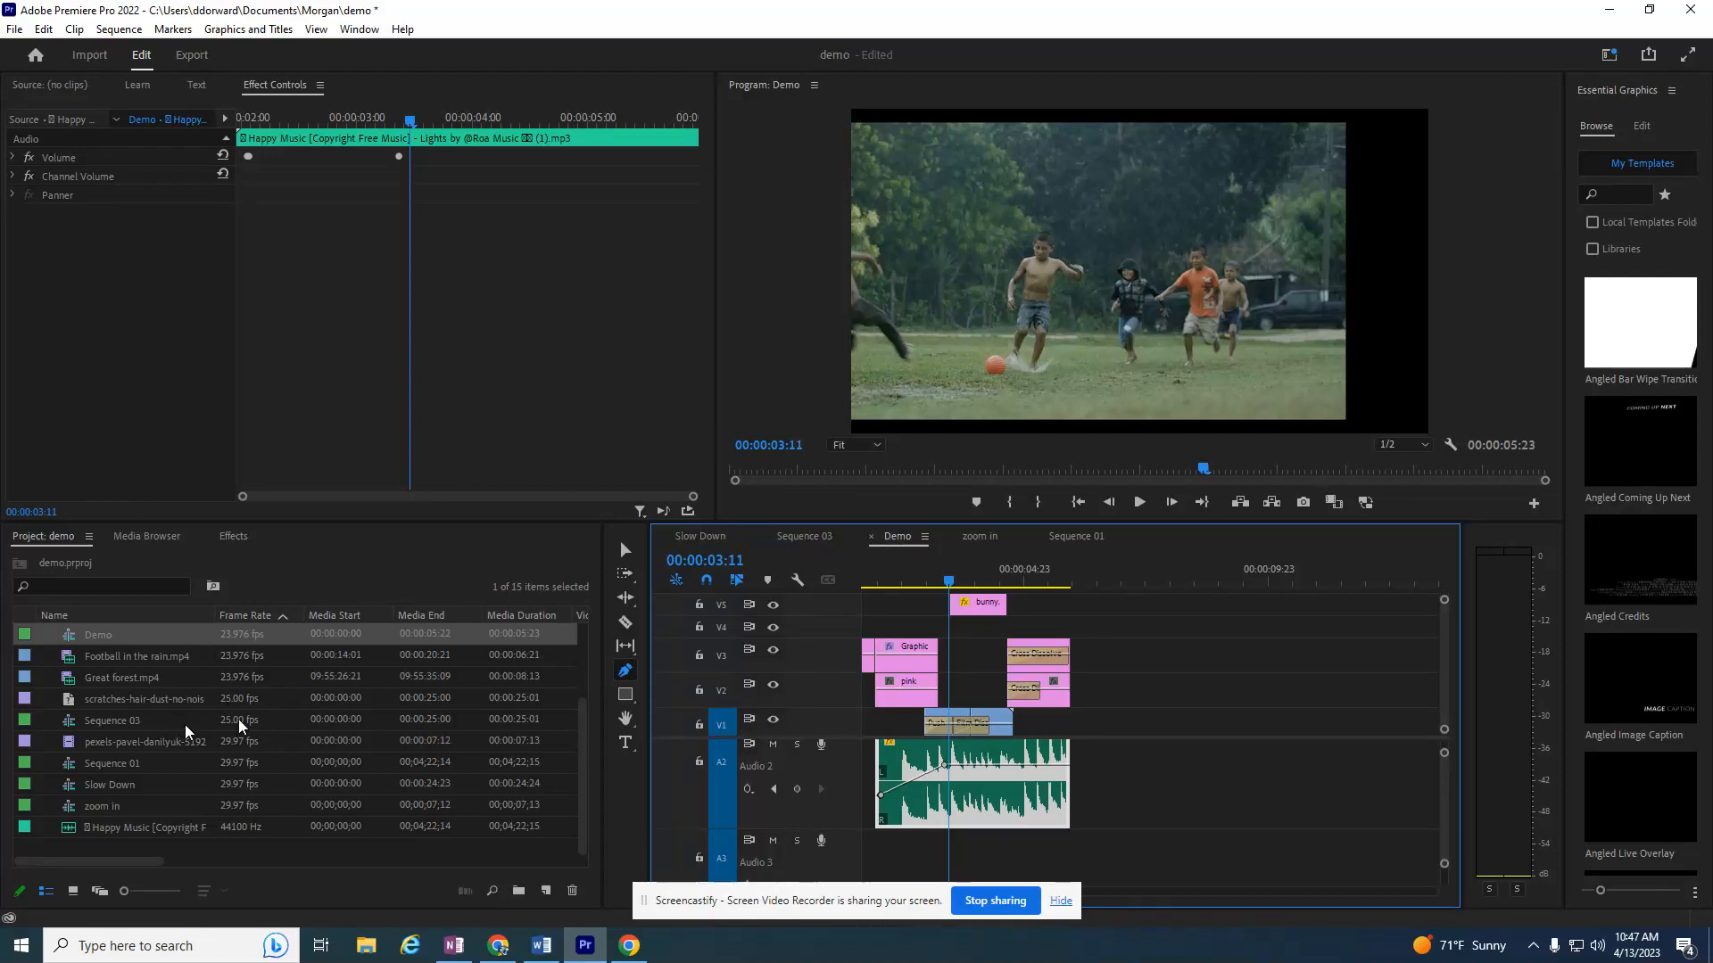
{"action": "mouse_move", "coordinate": [167, 816]}
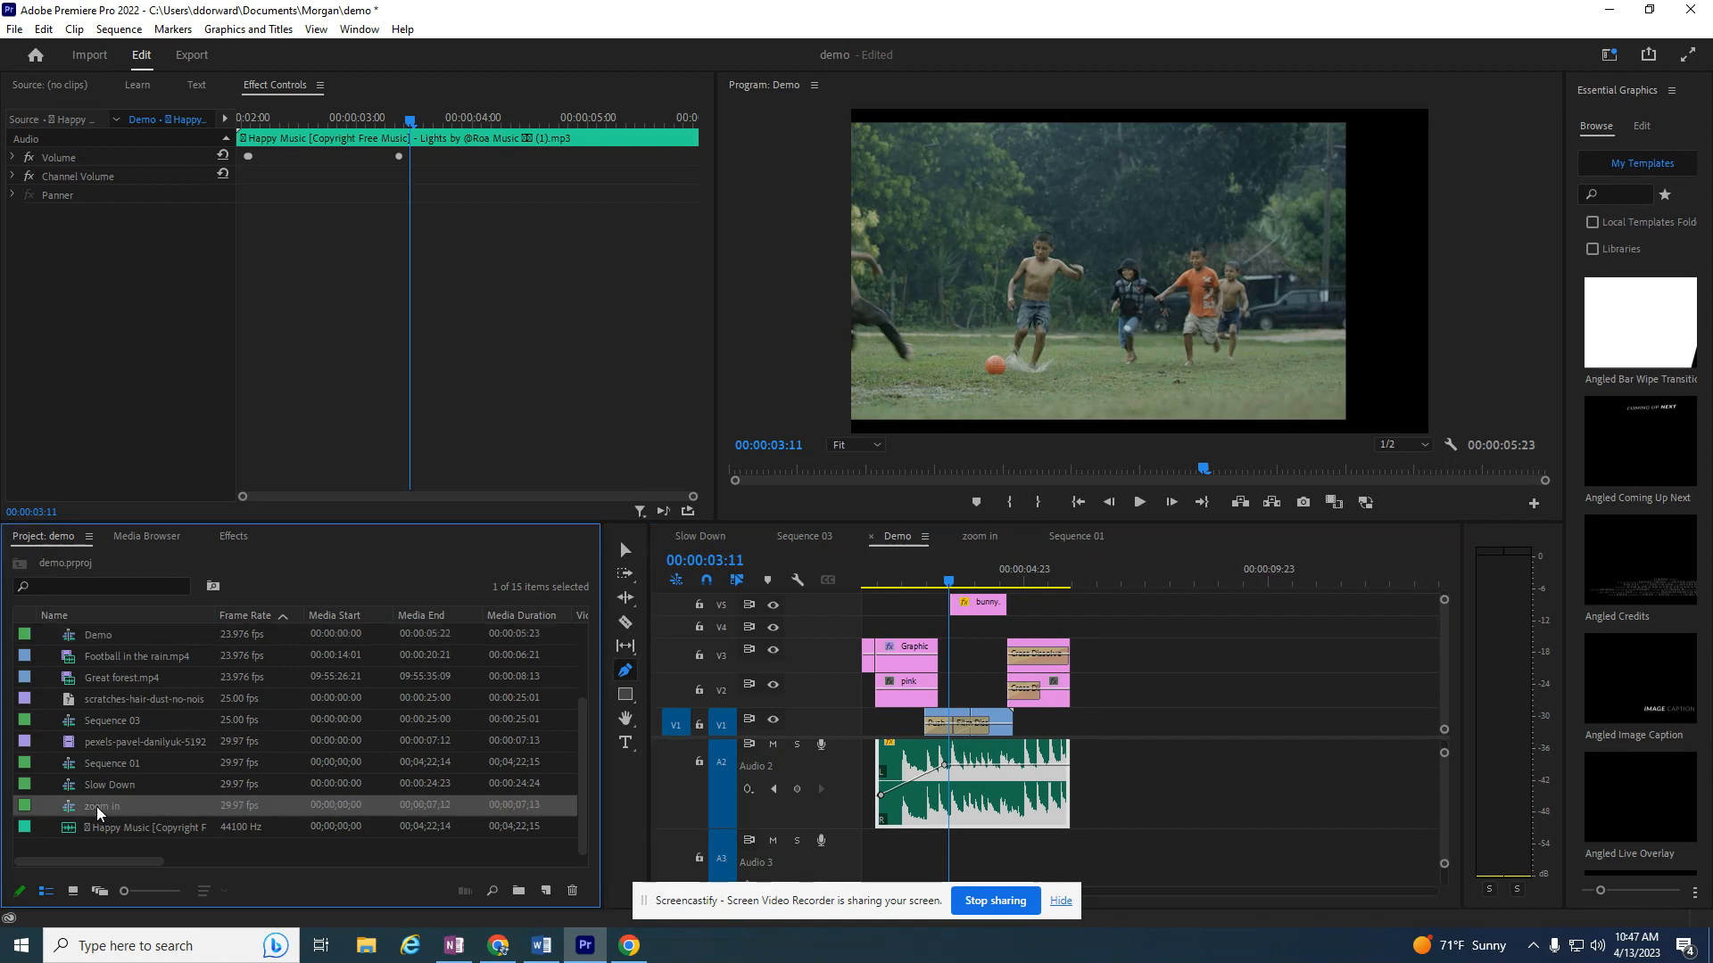
Step: Open the zoom in sequence and park the playhead on the basketball hoop frame
{"action": "left_click", "coordinate": [975, 537]}
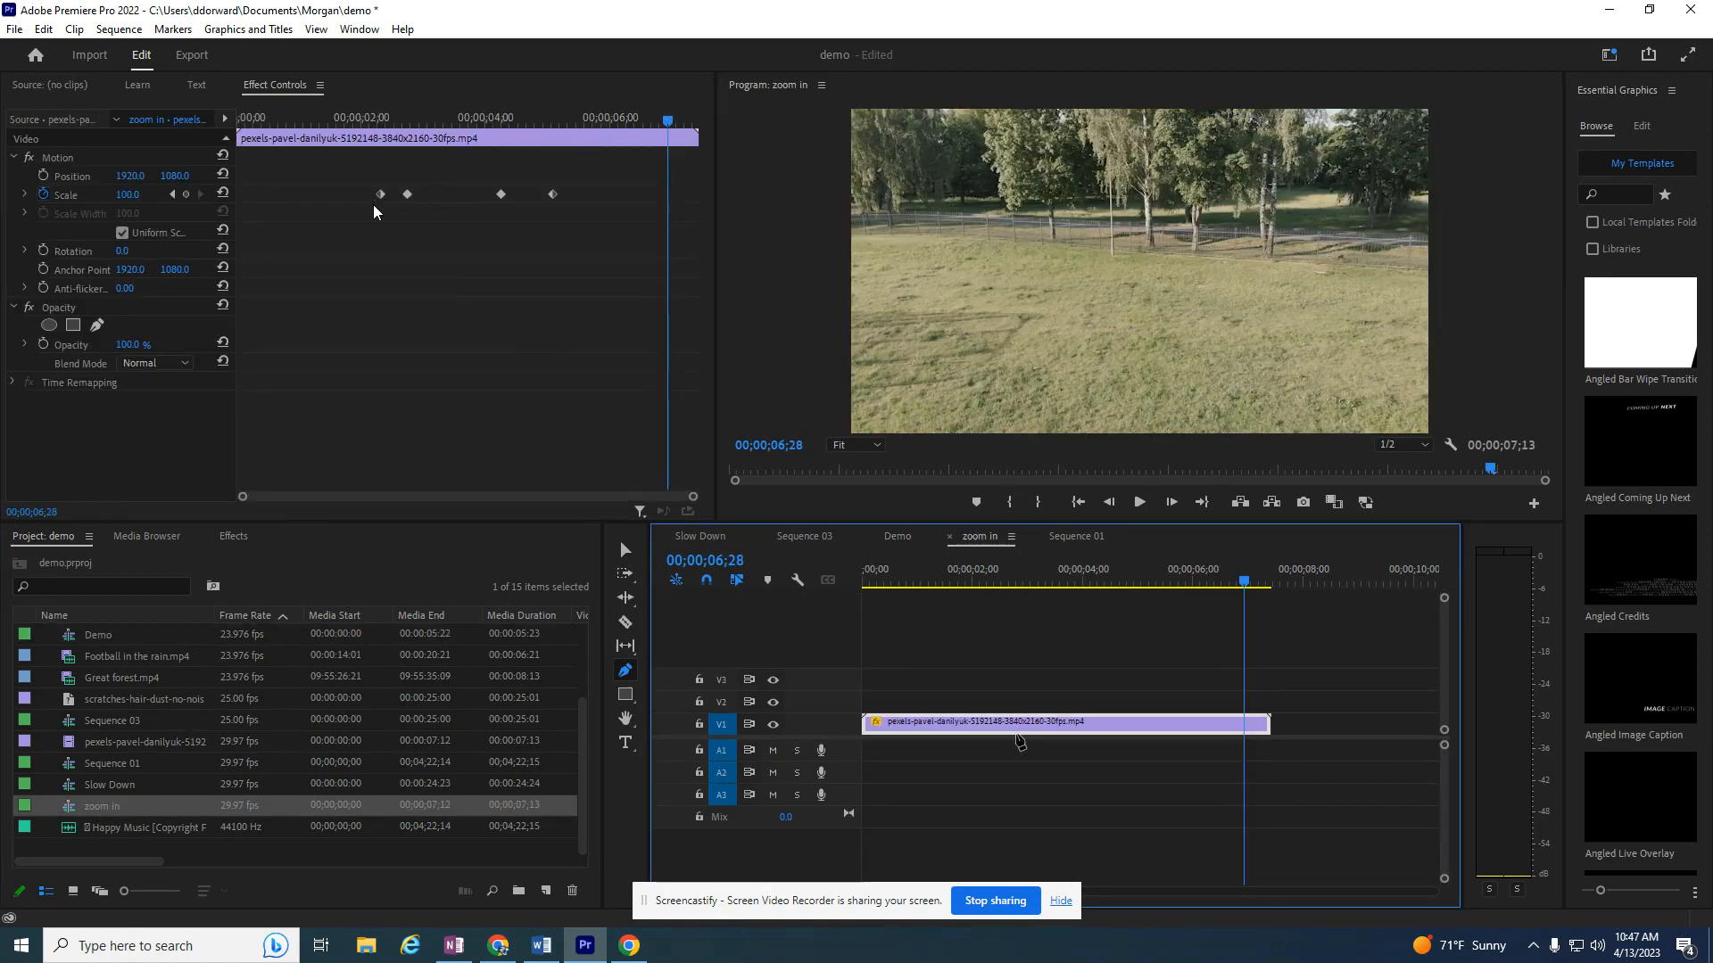
{"action": "left_click", "coordinate": [958, 567]}
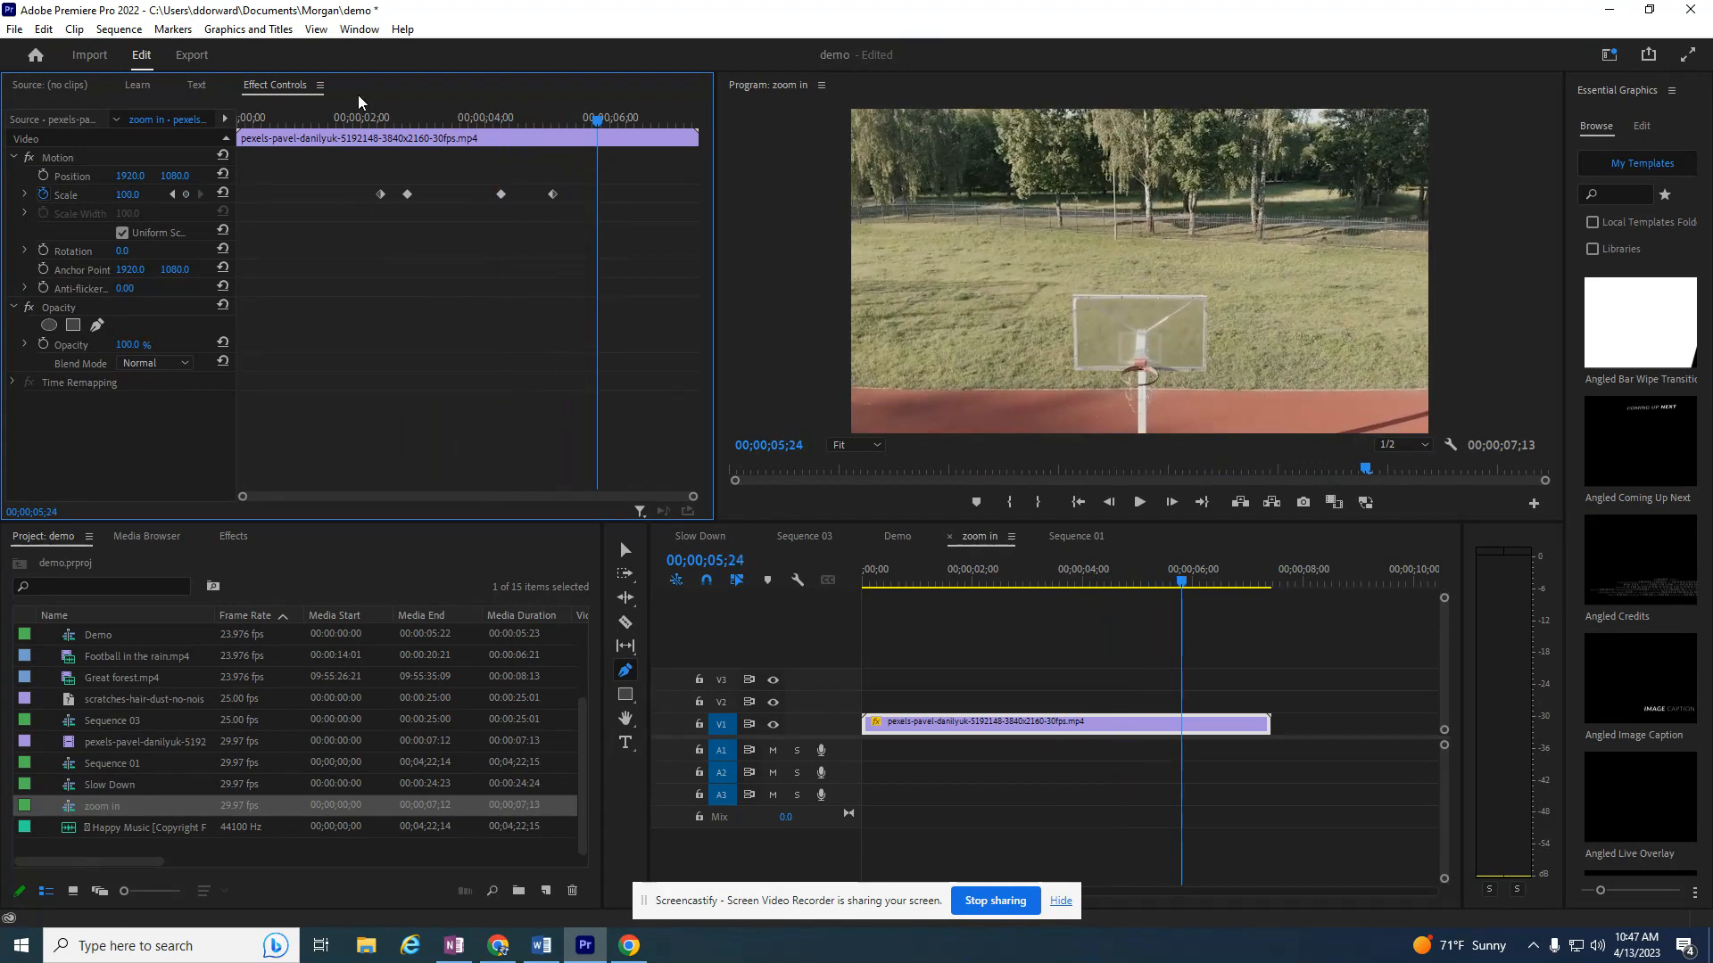
{"action": "mouse_move", "coordinate": [546, 890]}
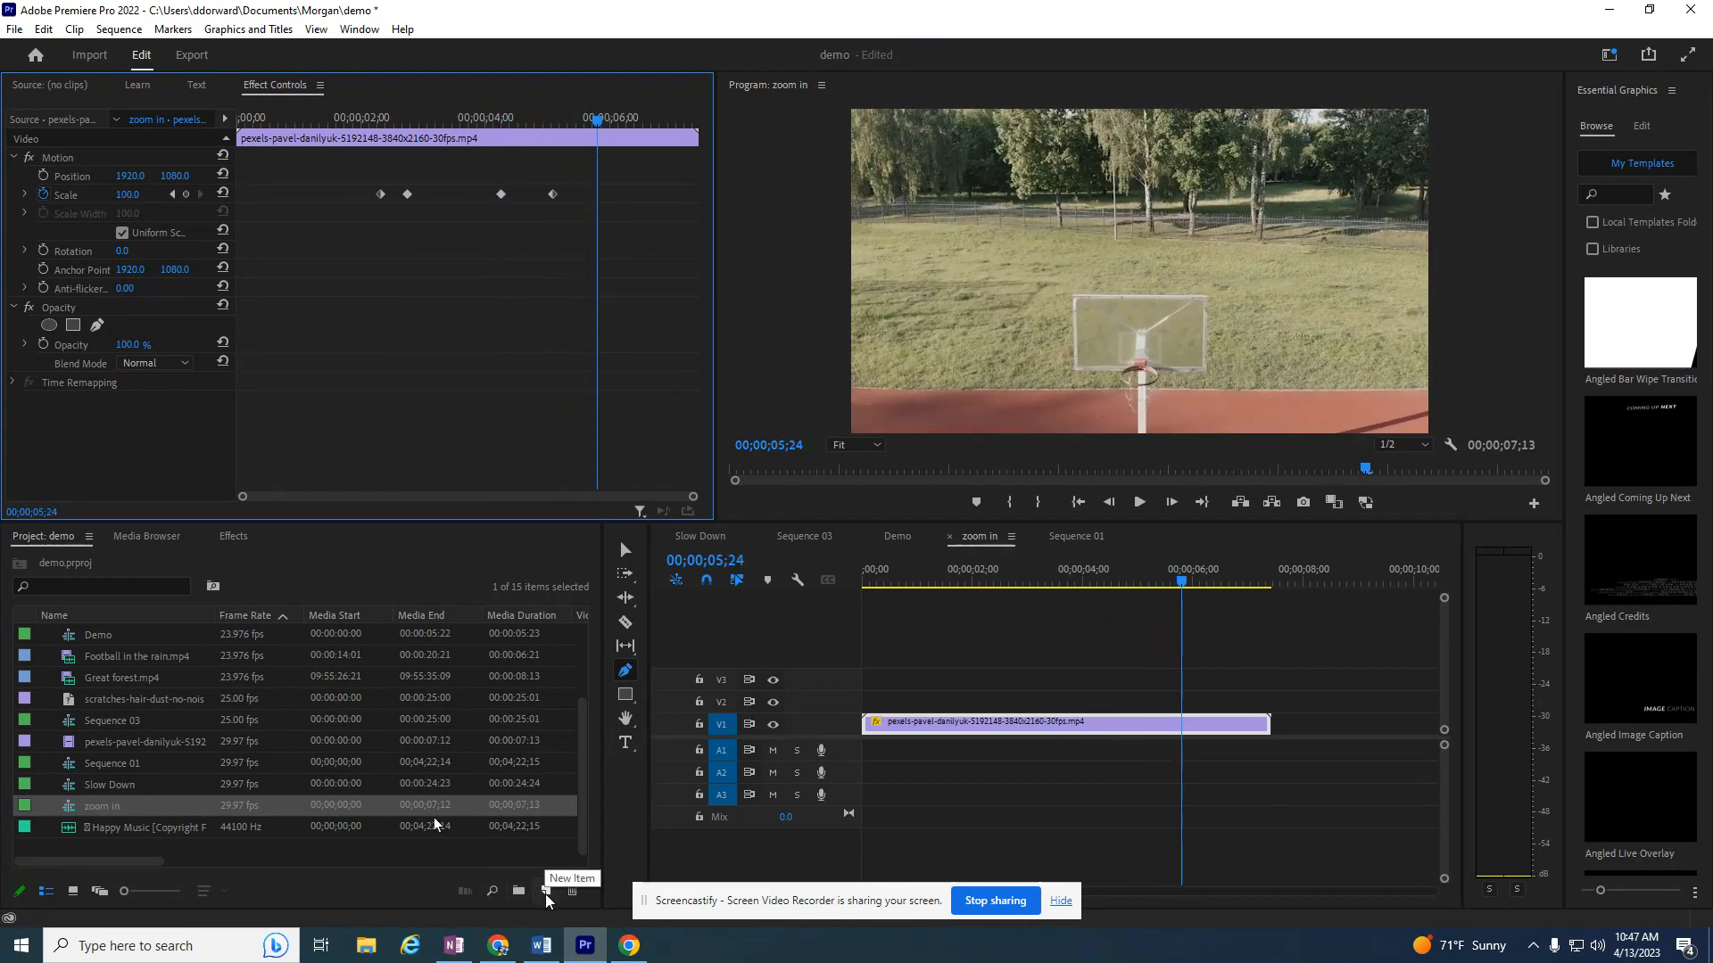
Step: Create a new DSLR 1080p30 sequence and rename it flyBy
{"action": "left_click", "coordinate": [546, 890]}
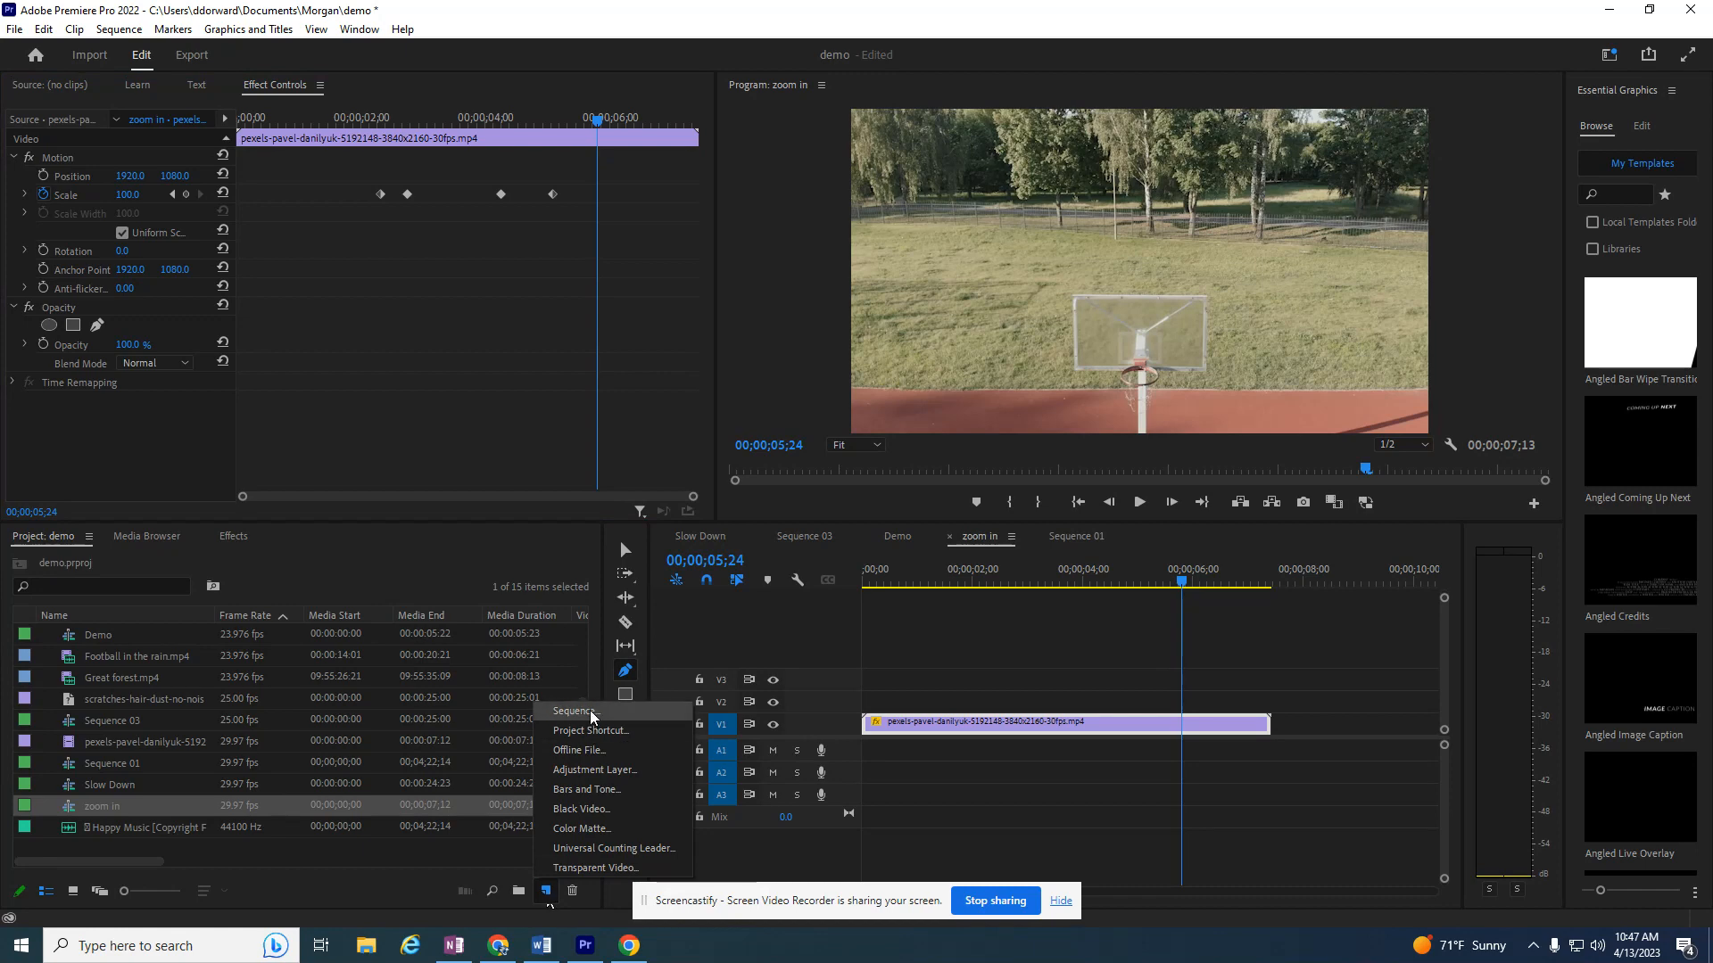
{"action": "left_click", "coordinate": [573, 712]}
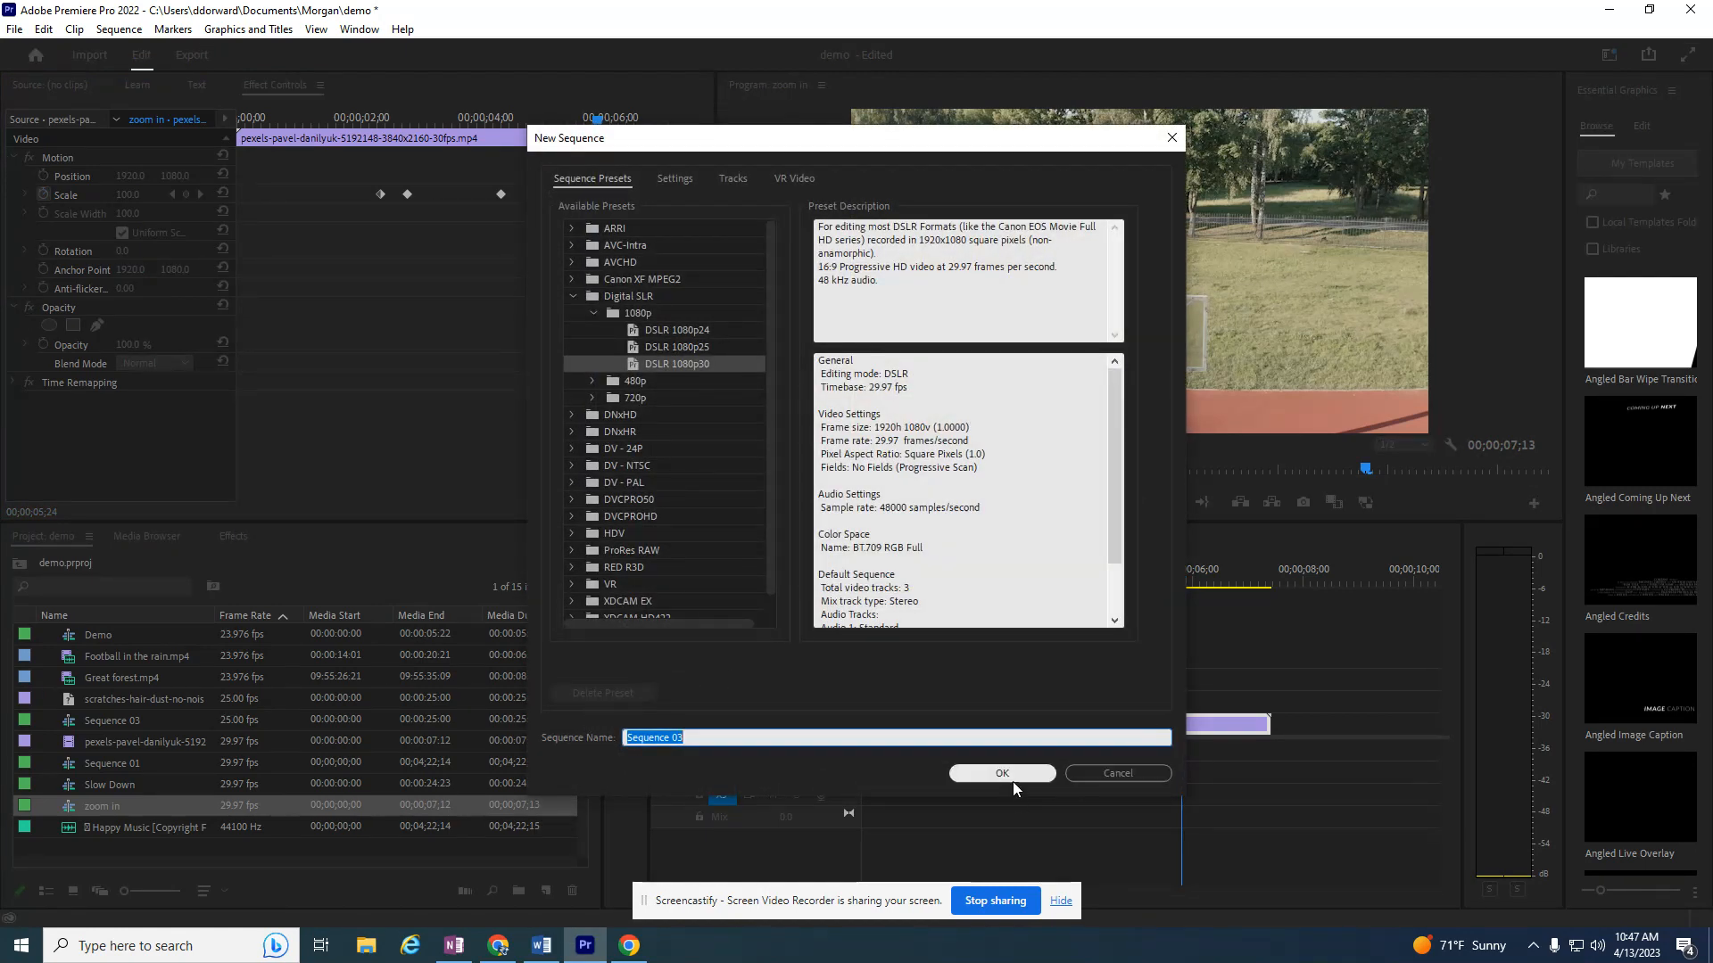
{"action": "left_click", "coordinate": [999, 773]}
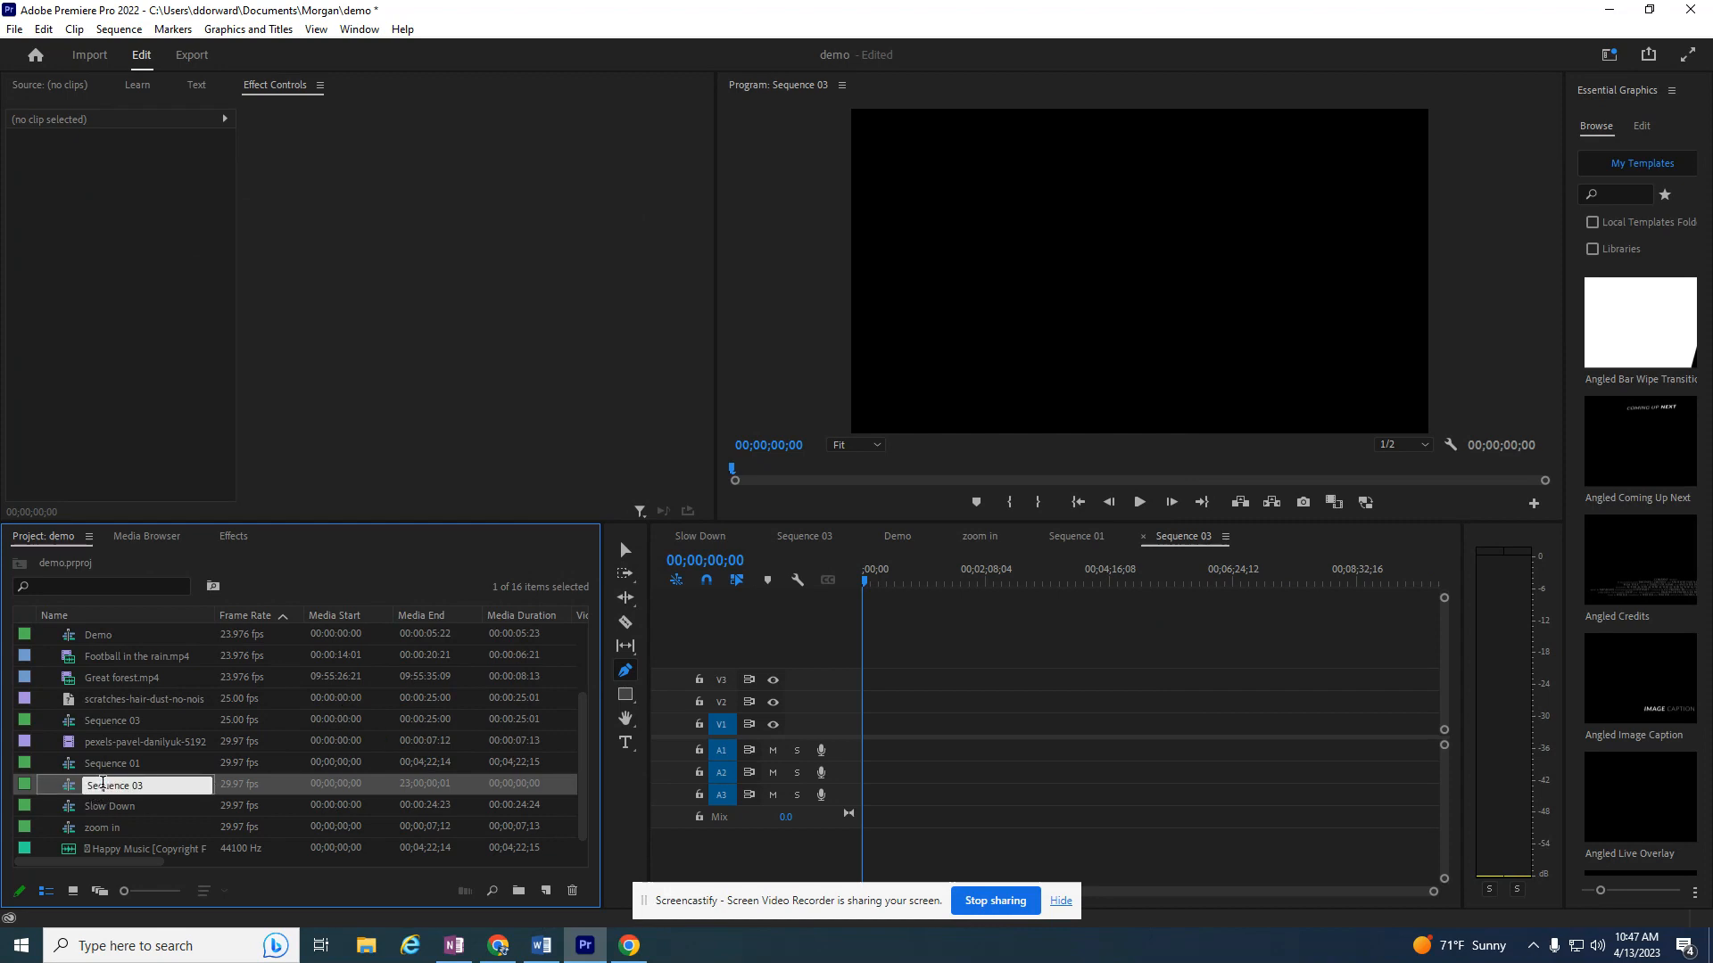
{"action": "double_click", "coordinate": [115, 785]}
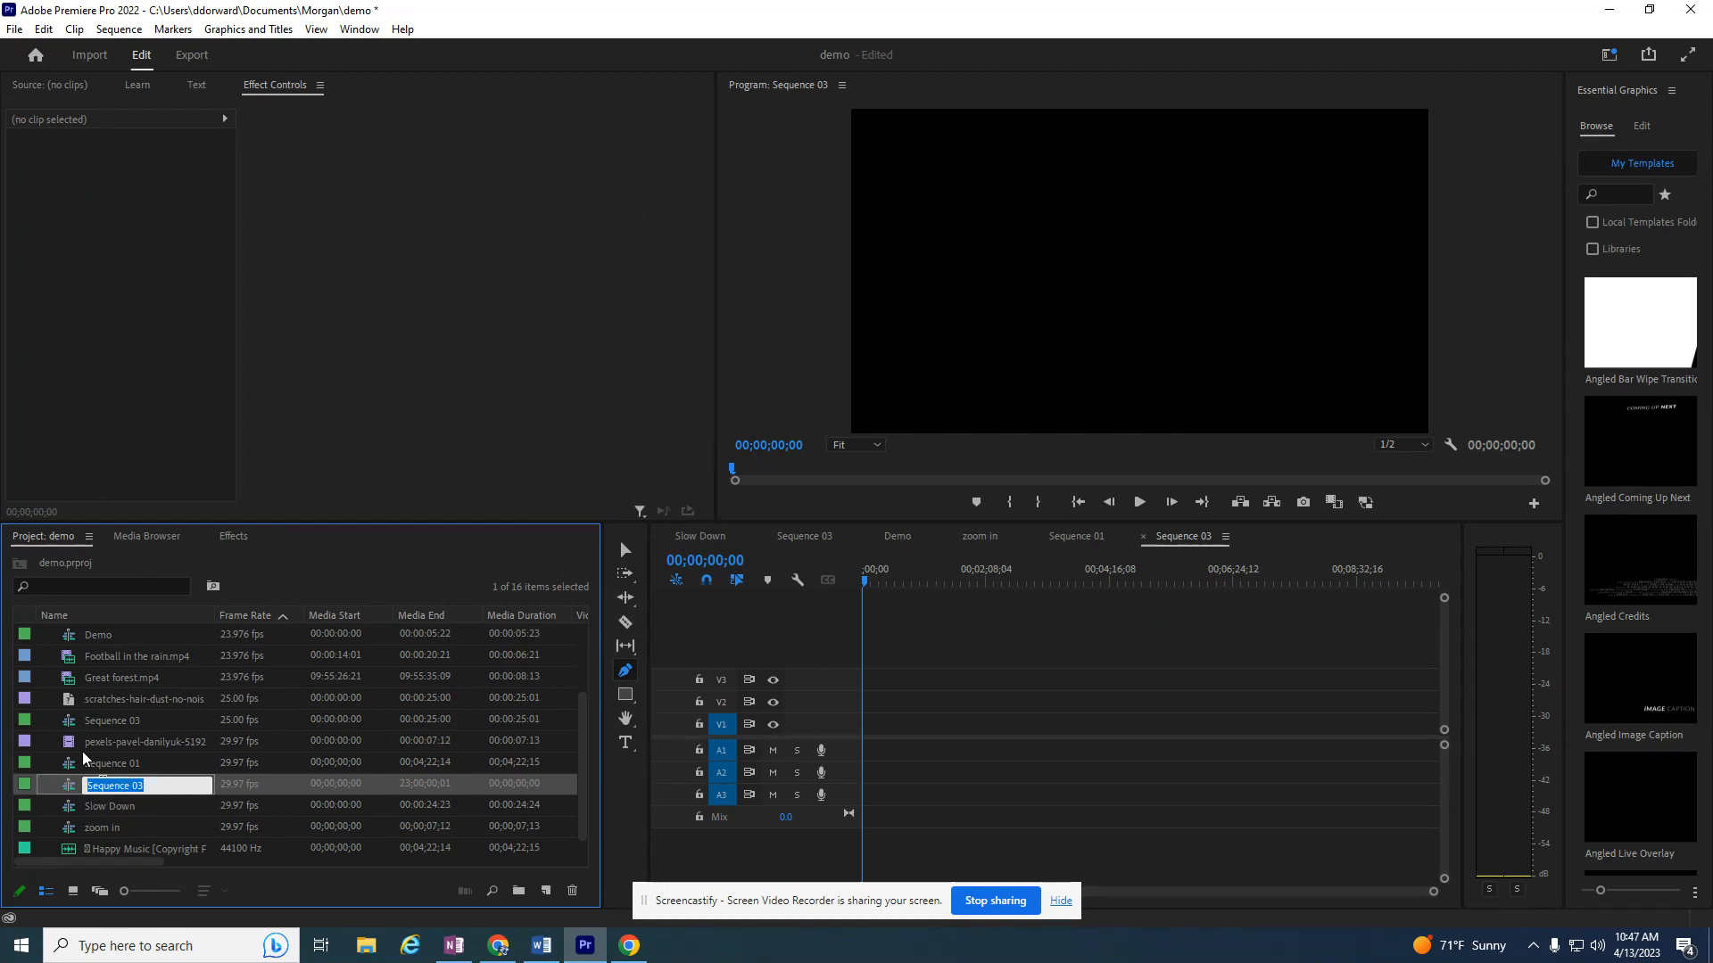
{"action": "type", "text": "flyBy"}
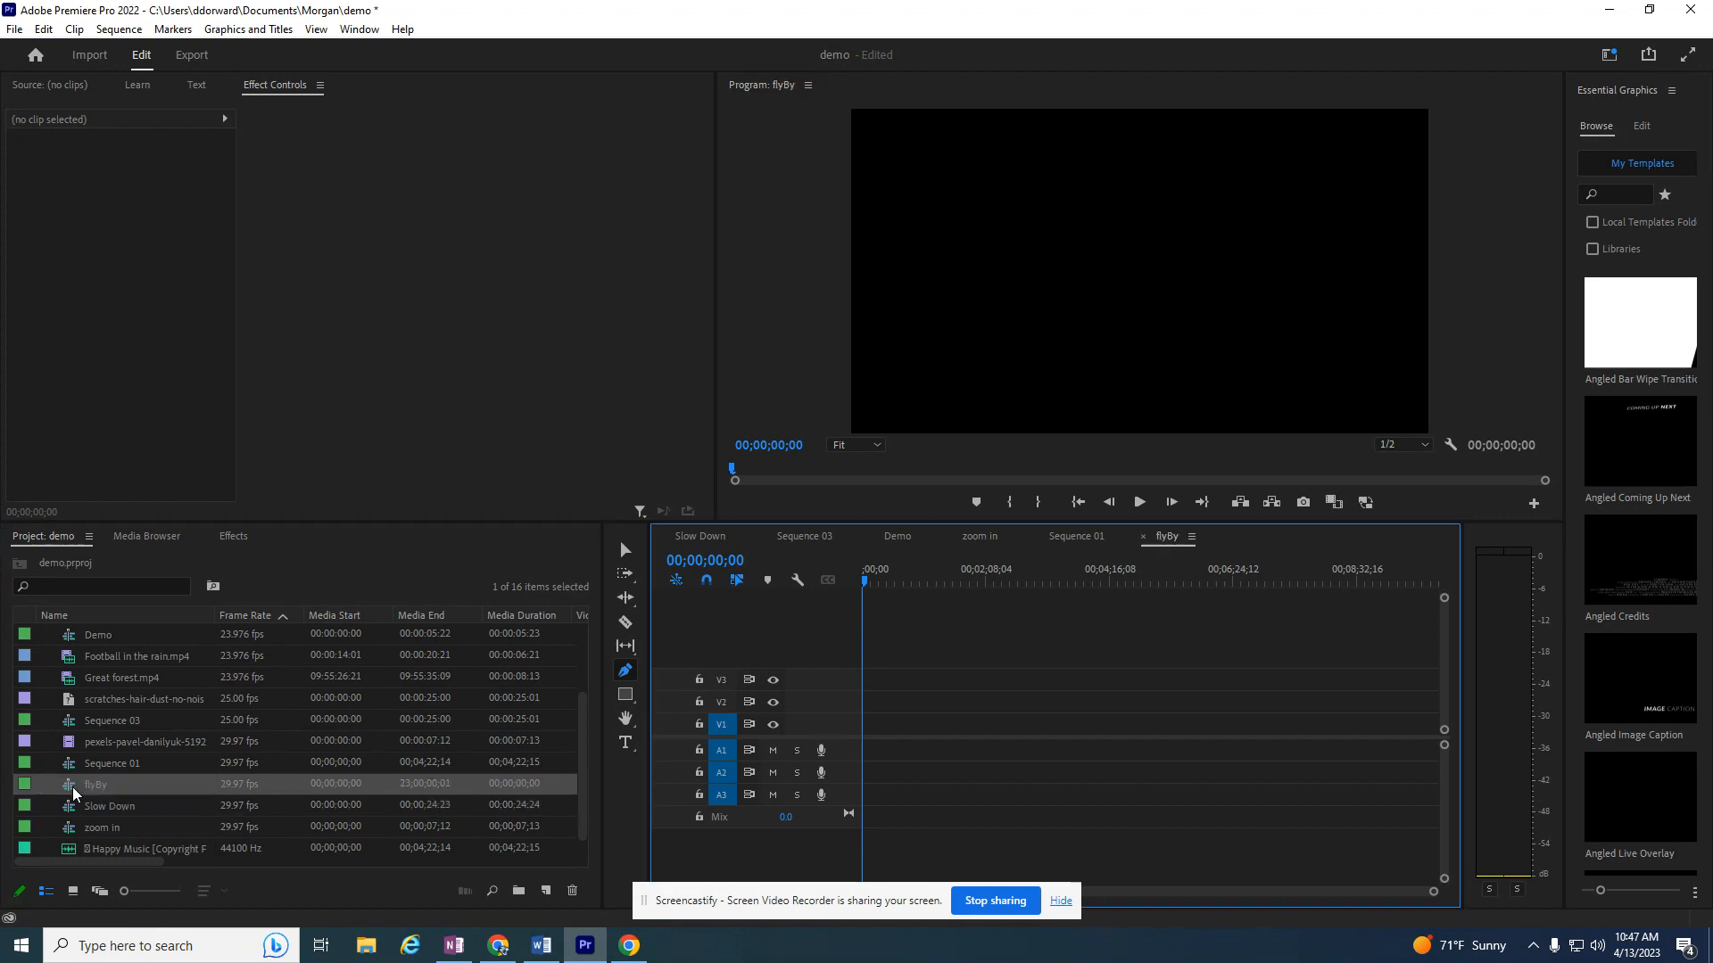
{"action": "mouse_move", "coordinate": [205, 726]}
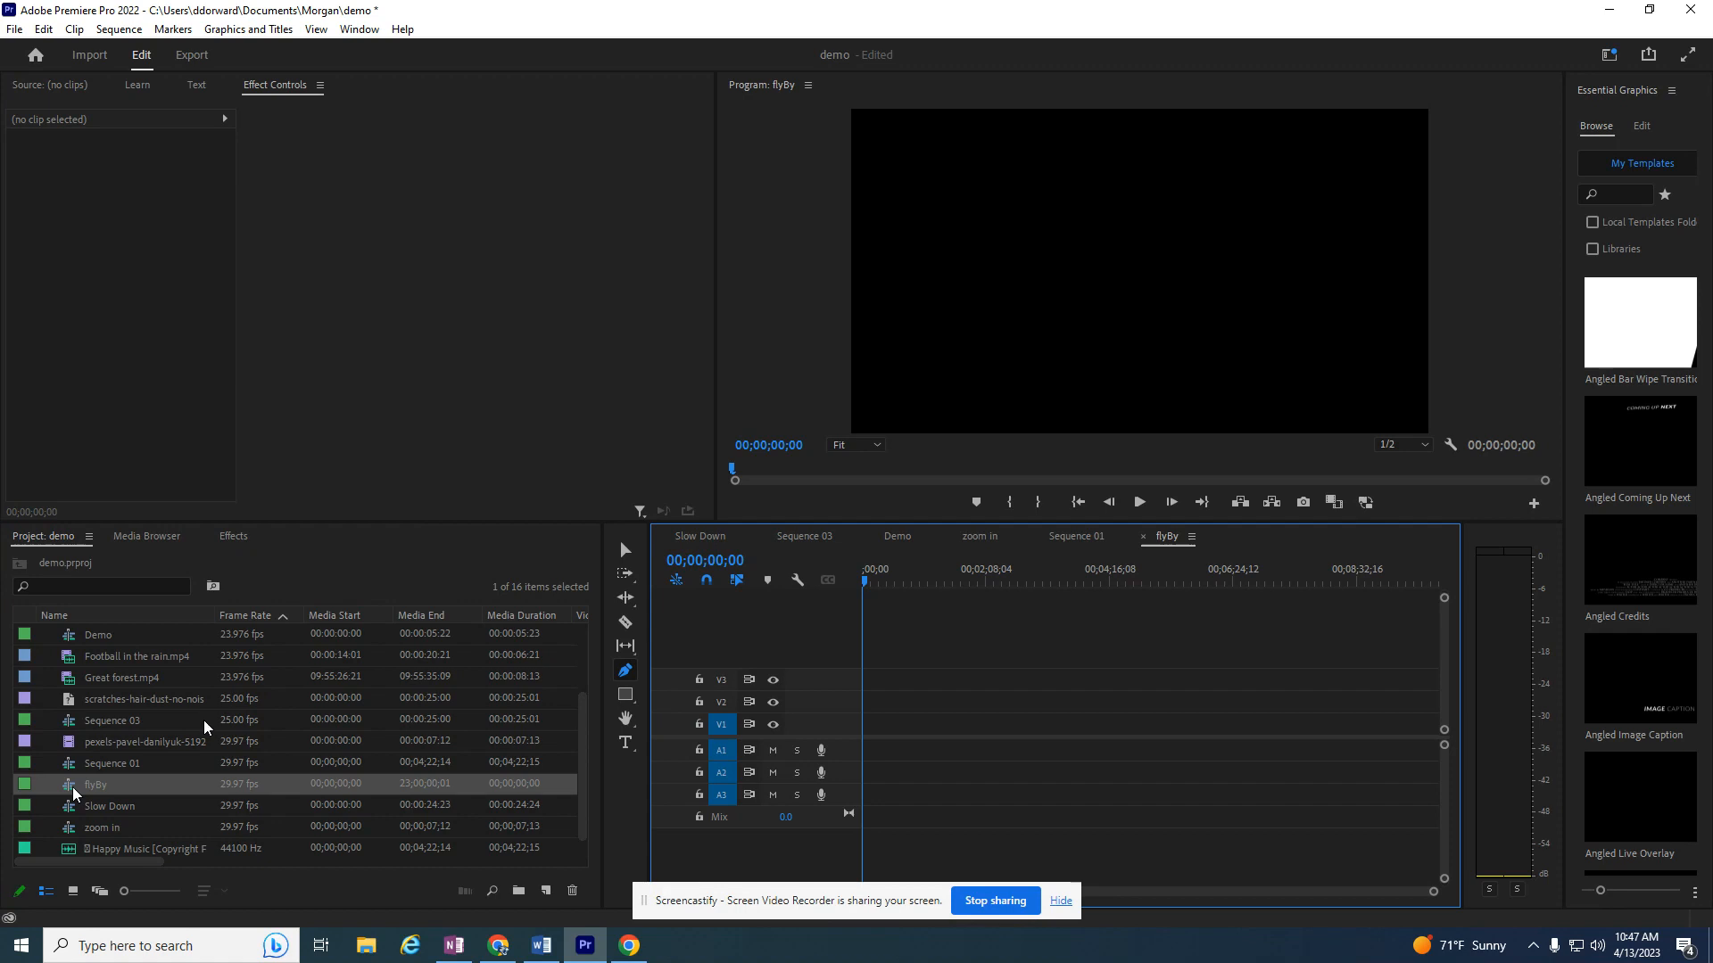
Step: Place the pexels basketball clip on flyBy's first video track, keeping existing sequence settings
{"action": "scroll", "scroll_direction": "down", "scroll_amount": 3}
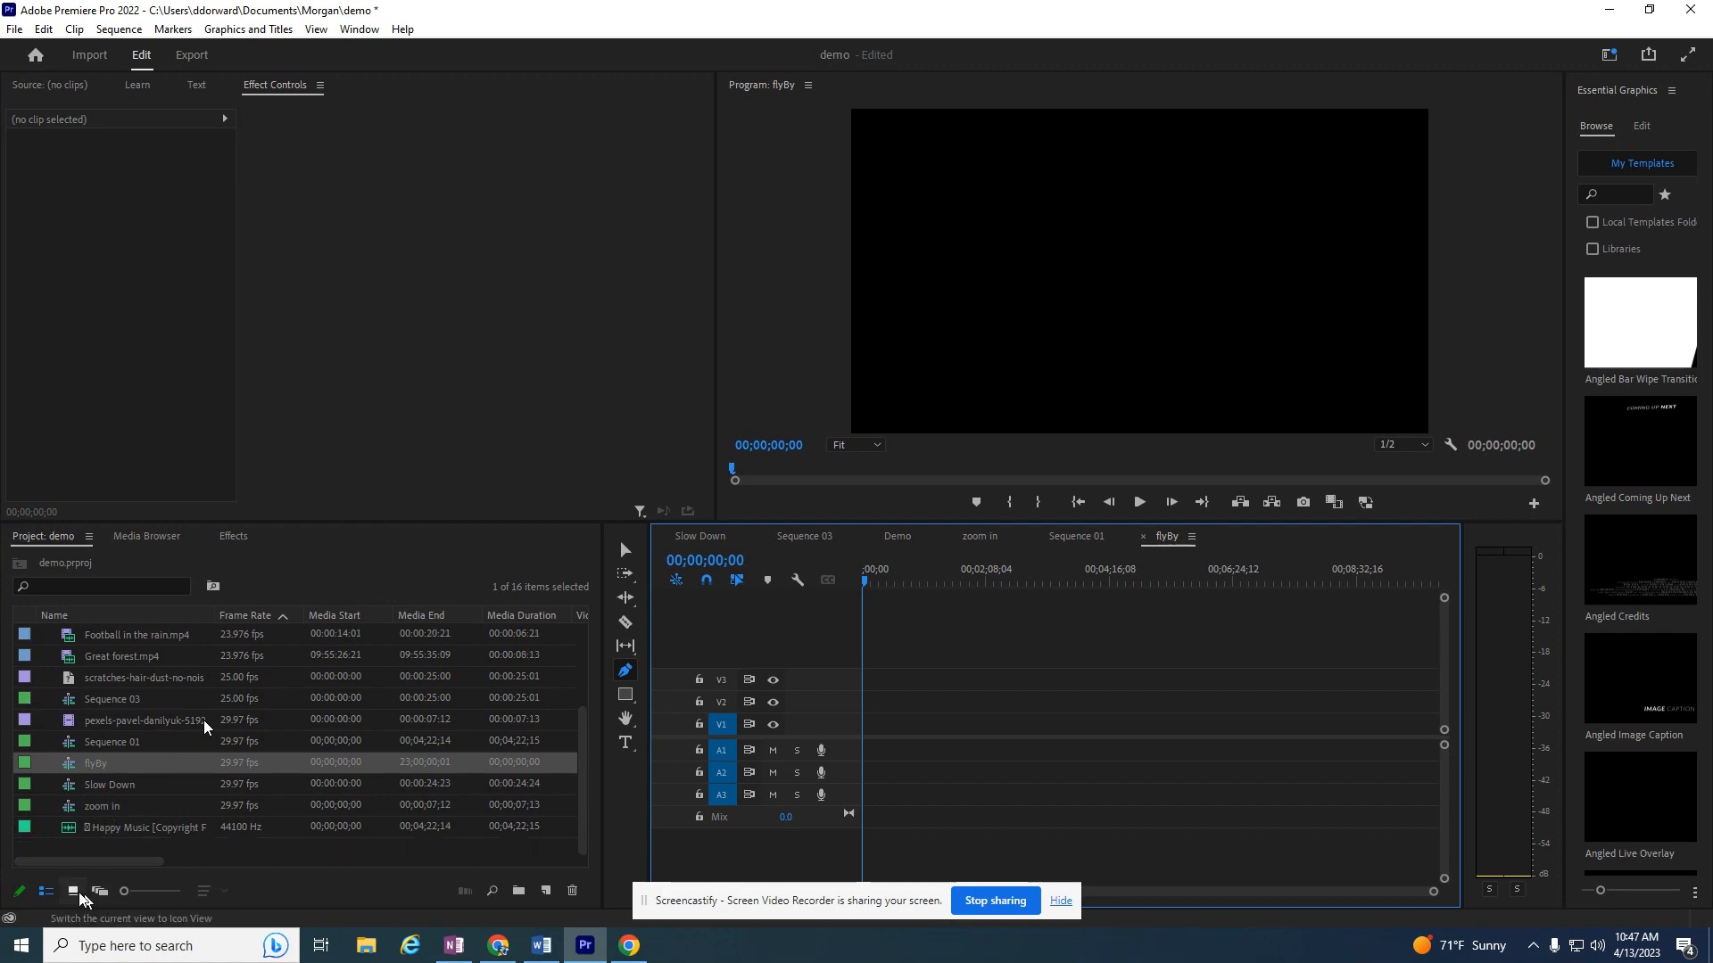
{"action": "left_click", "coordinate": [72, 892]}
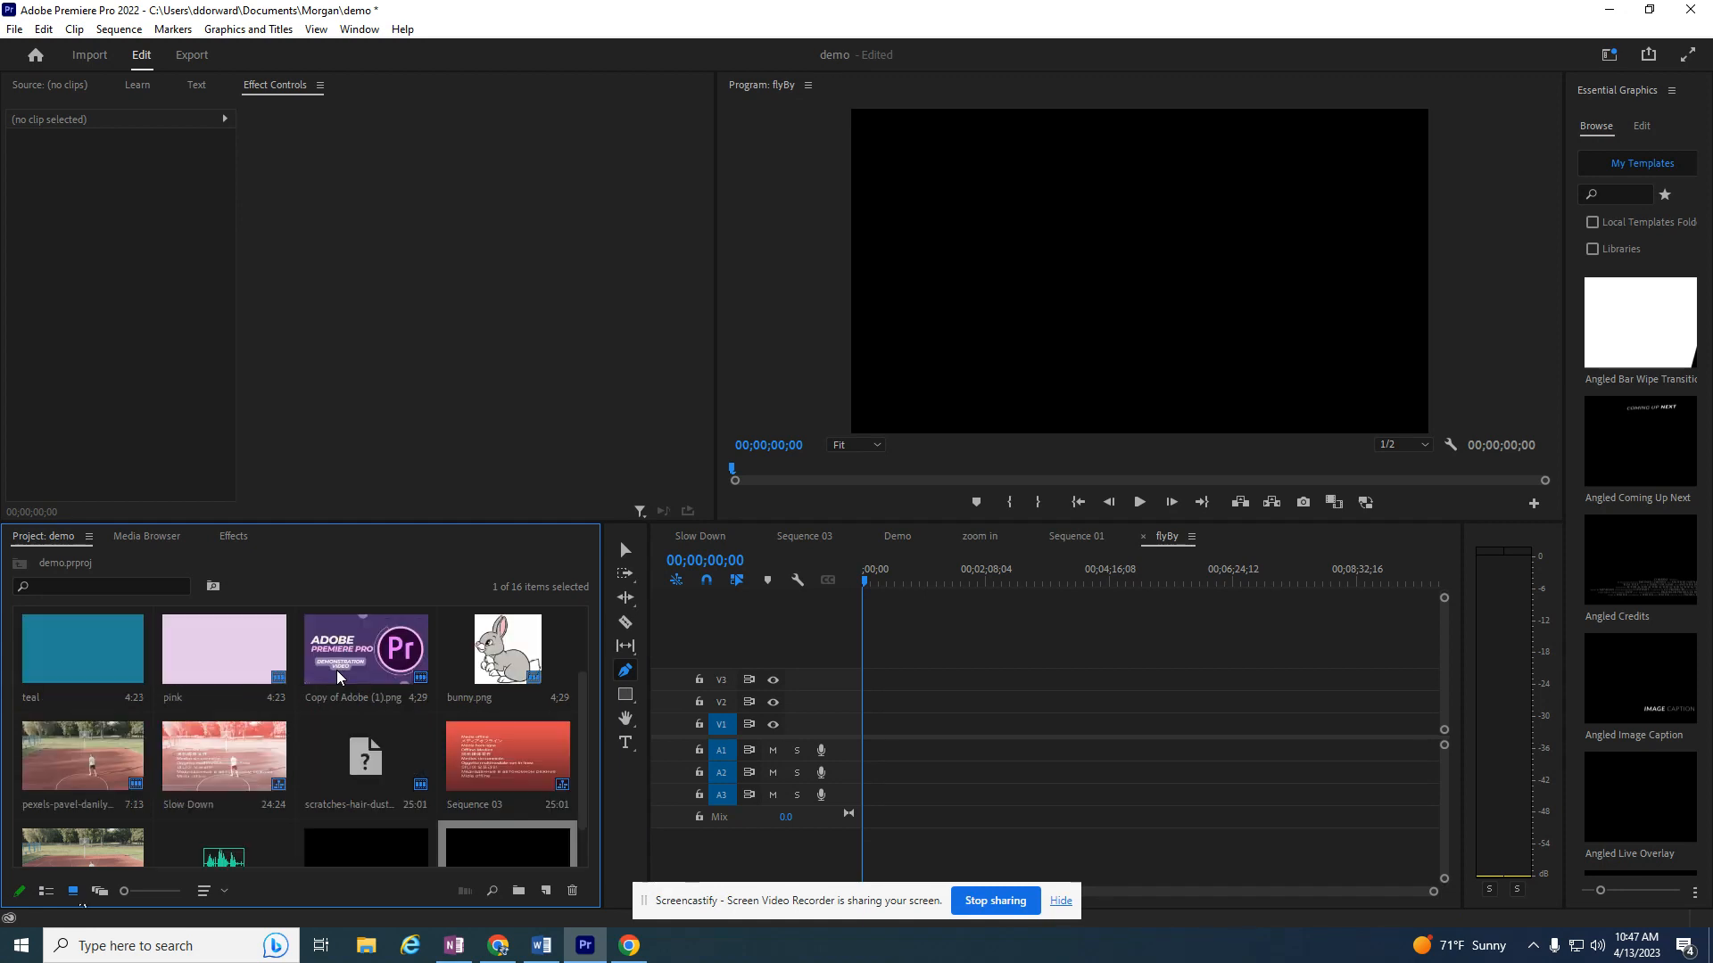
{"action": "scroll", "scroll_direction": "down", "scroll_amount": 3}
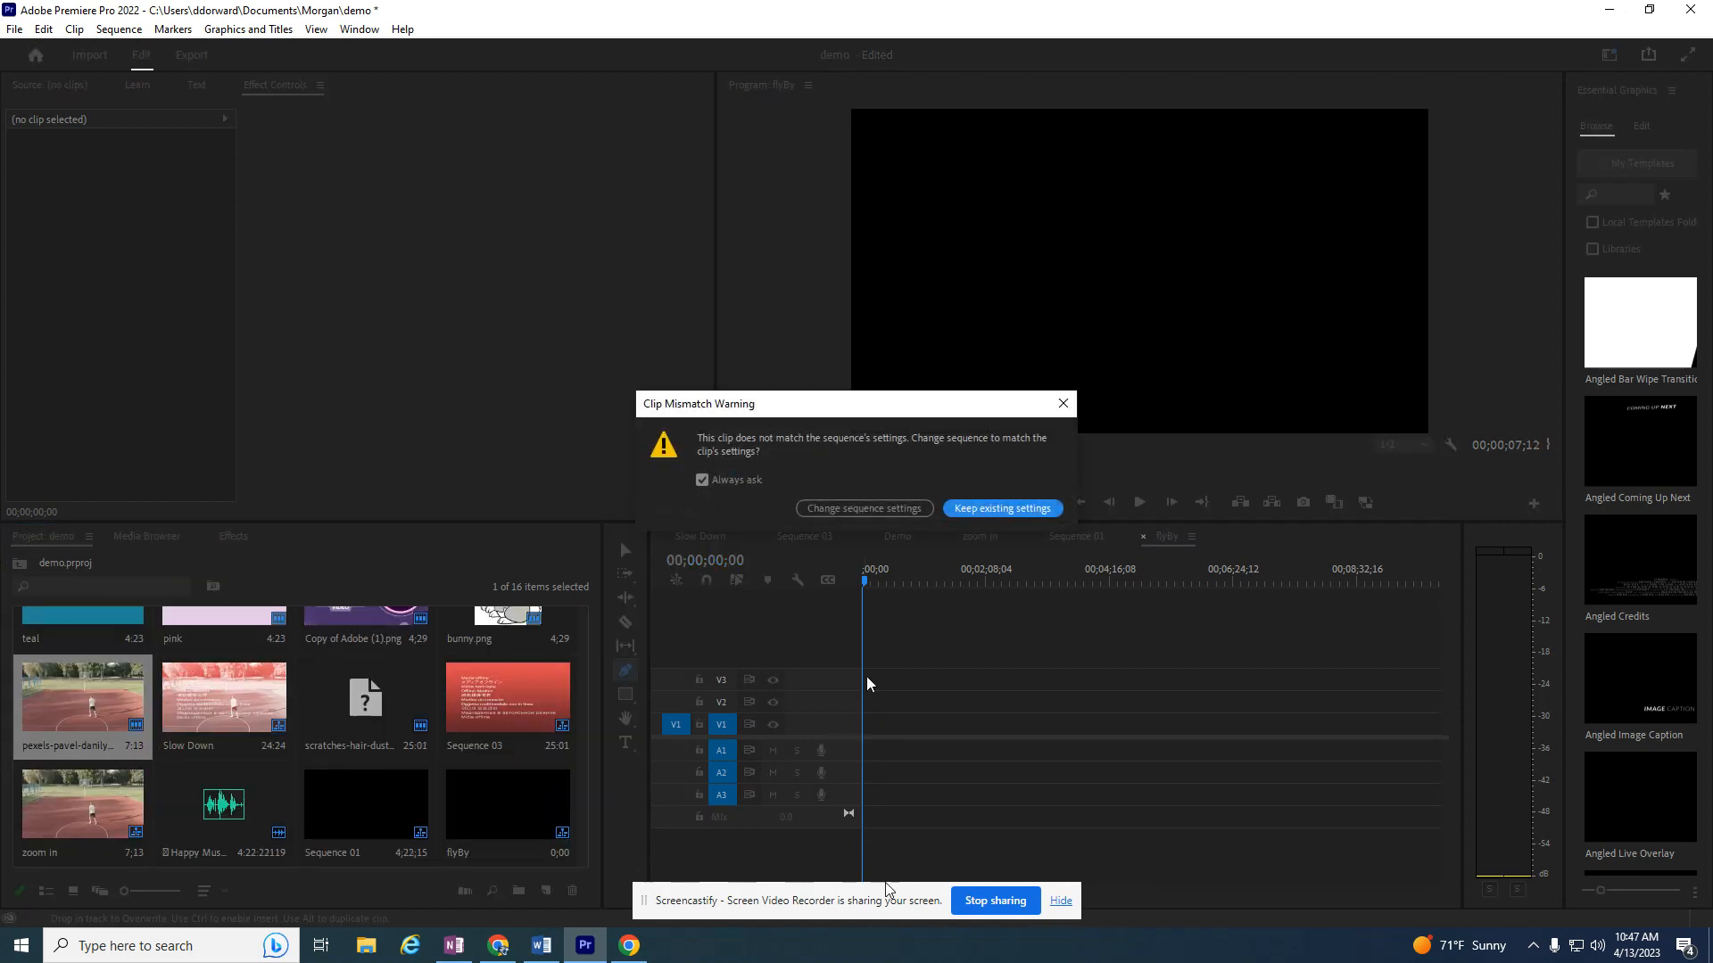
{"action": "left_click", "coordinate": [999, 508]}
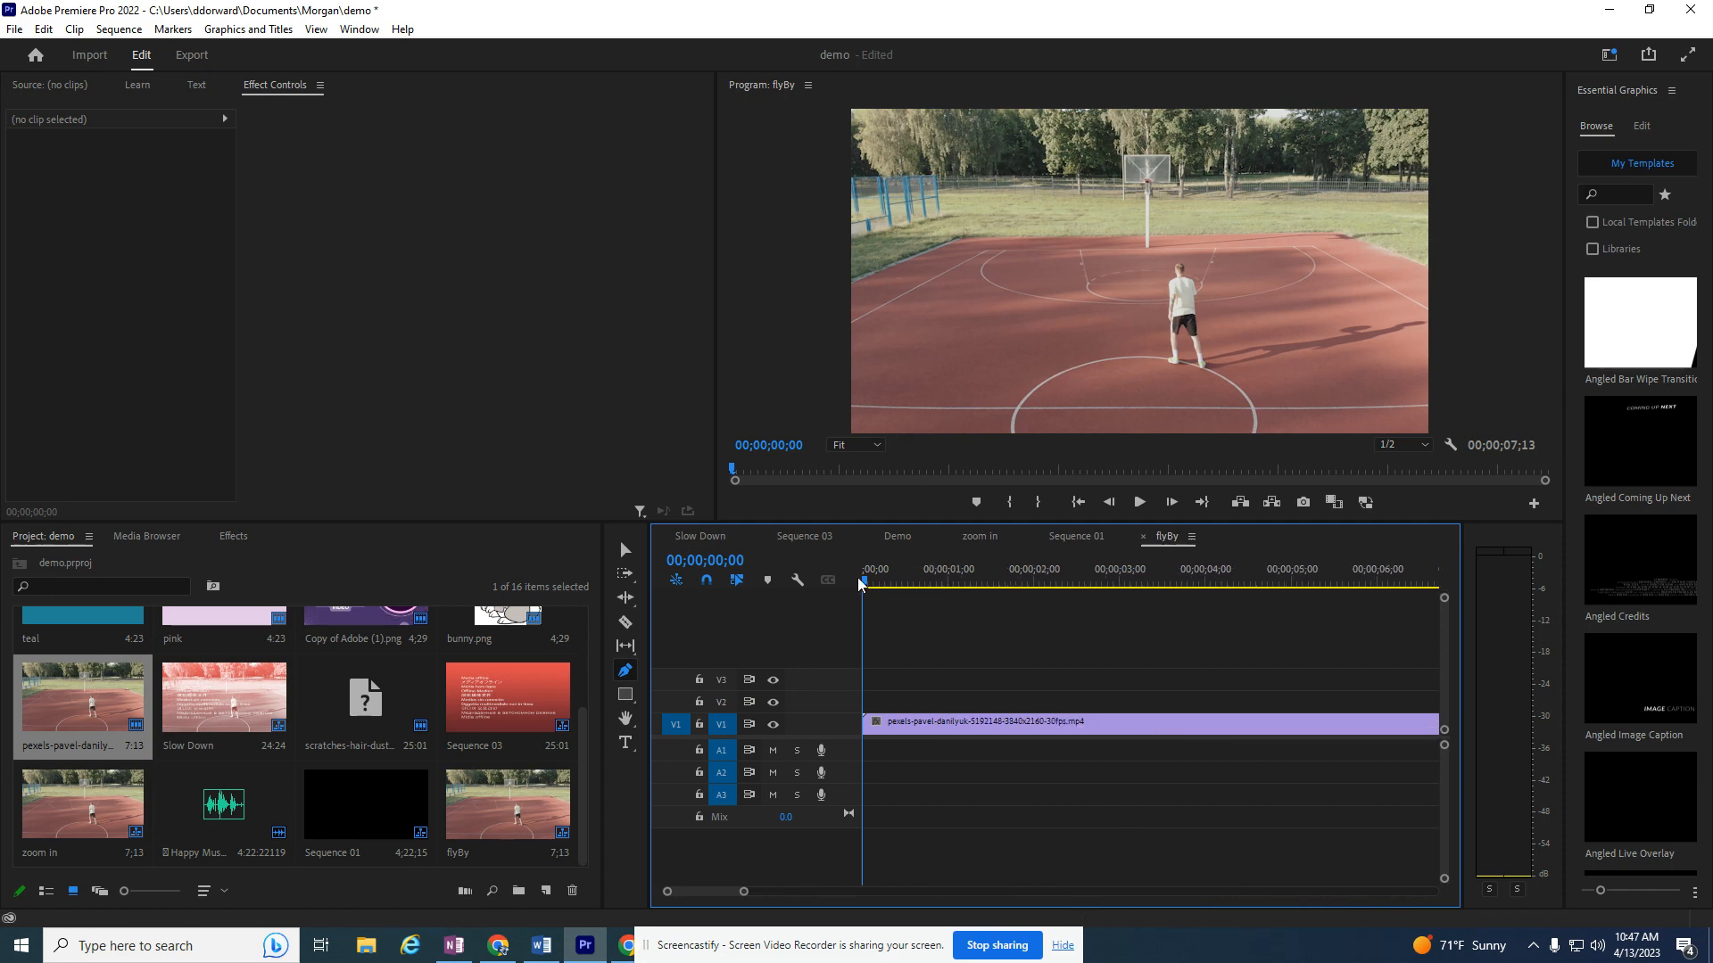
Step: Scrub the playhead across the clip and back near its start
{"action": "left_click", "coordinate": [1410, 581]}
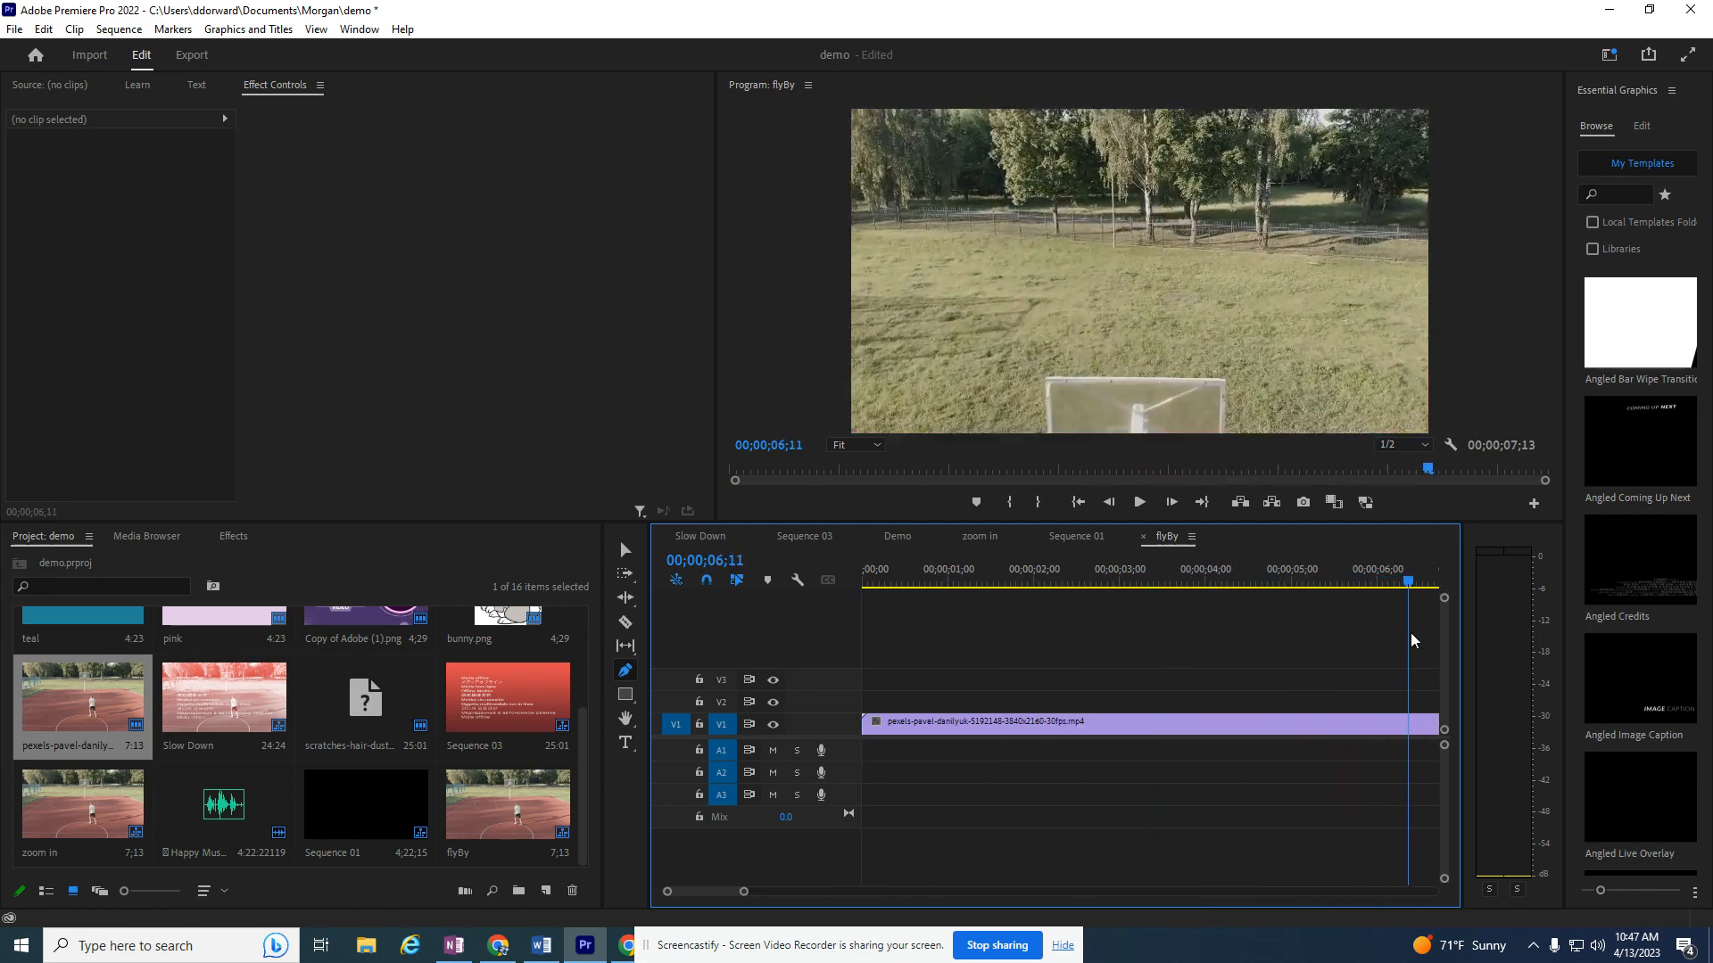
{"action": "left_click", "coordinate": [928, 580]}
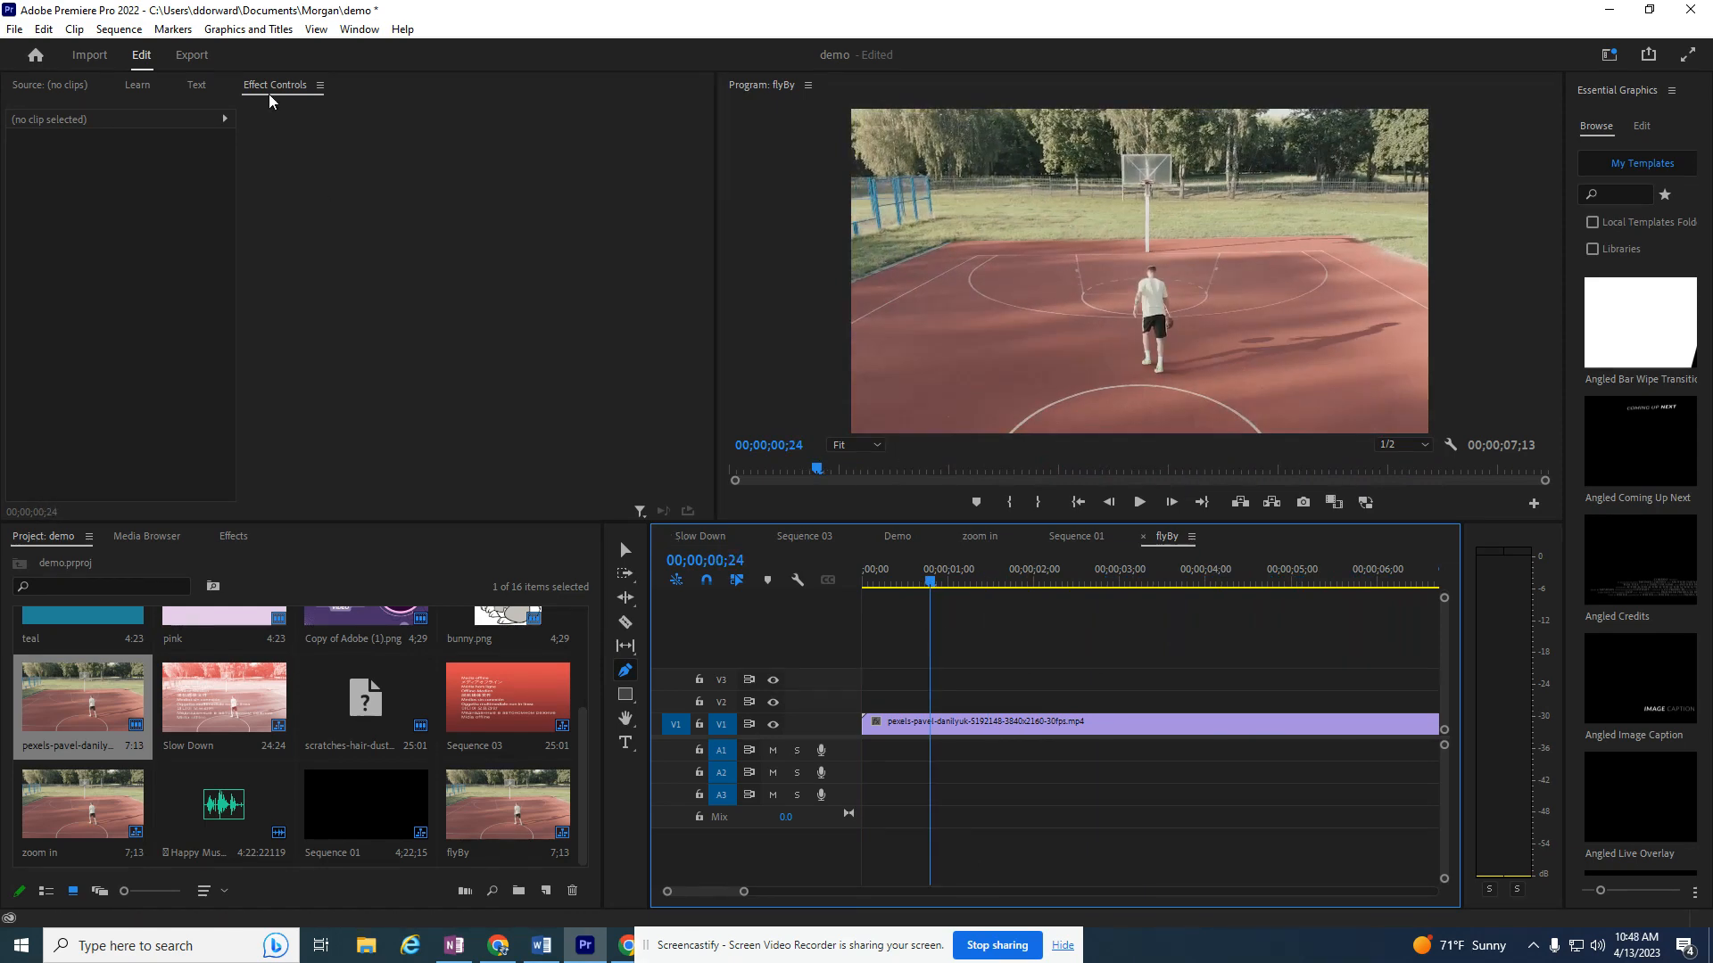
{"action": "left_click", "coordinate": [319, 85]}
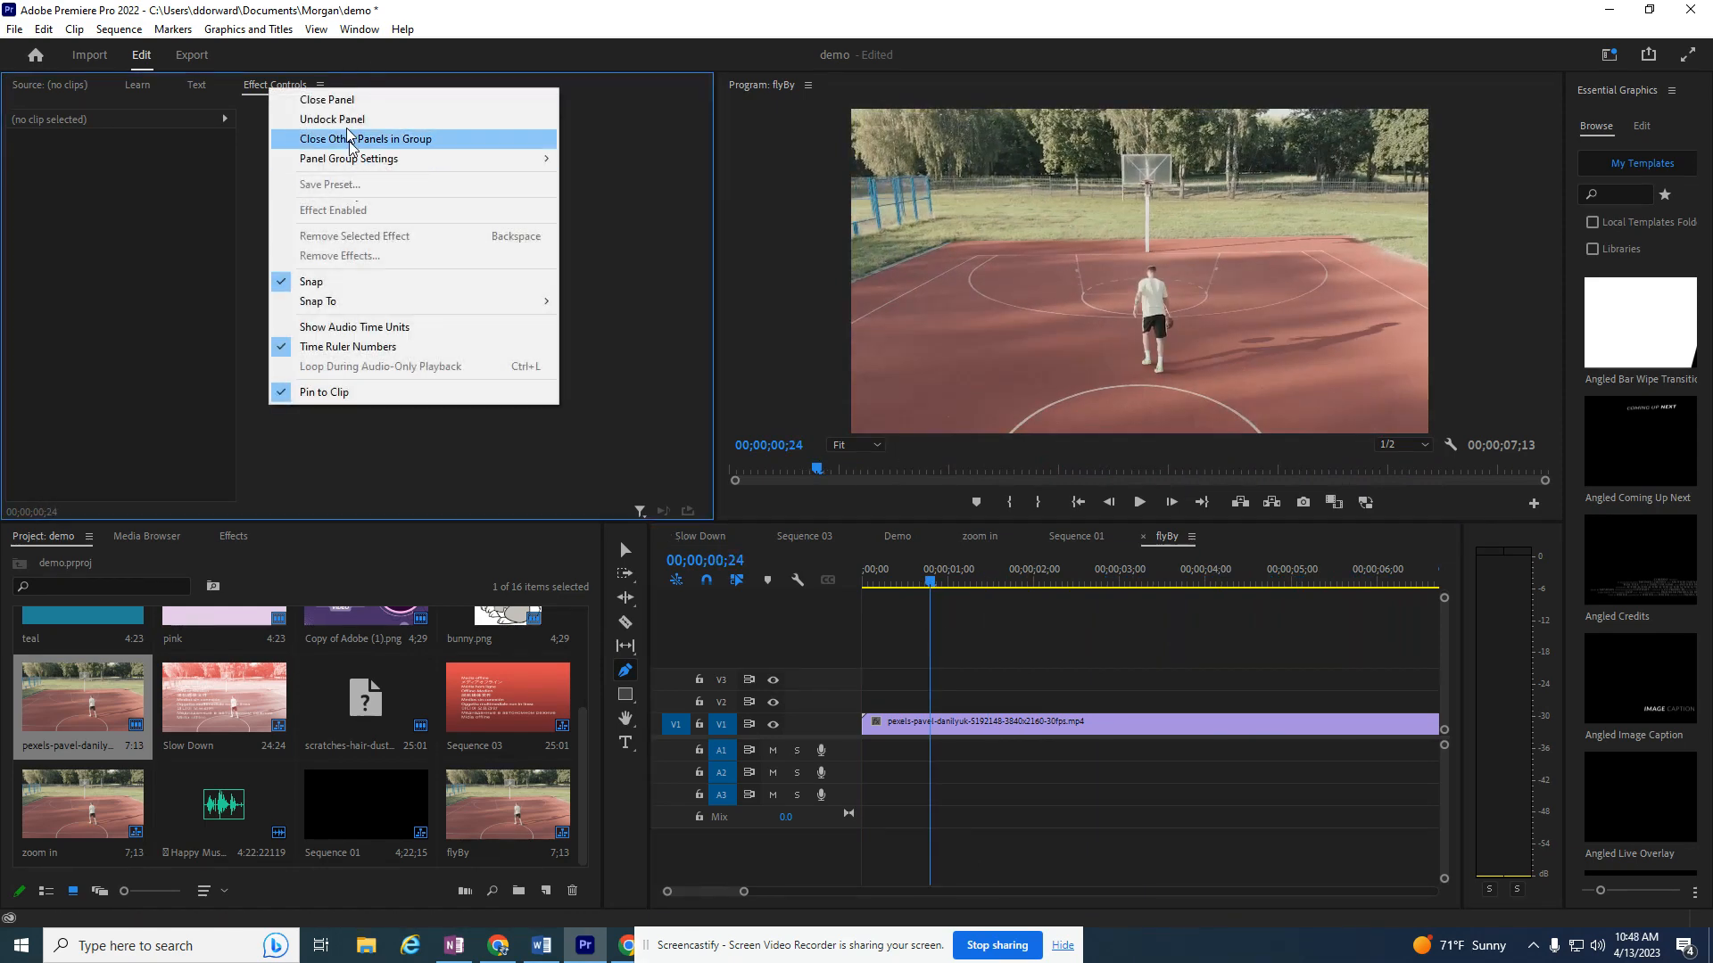
{"action": "left_click", "coordinate": [359, 28]}
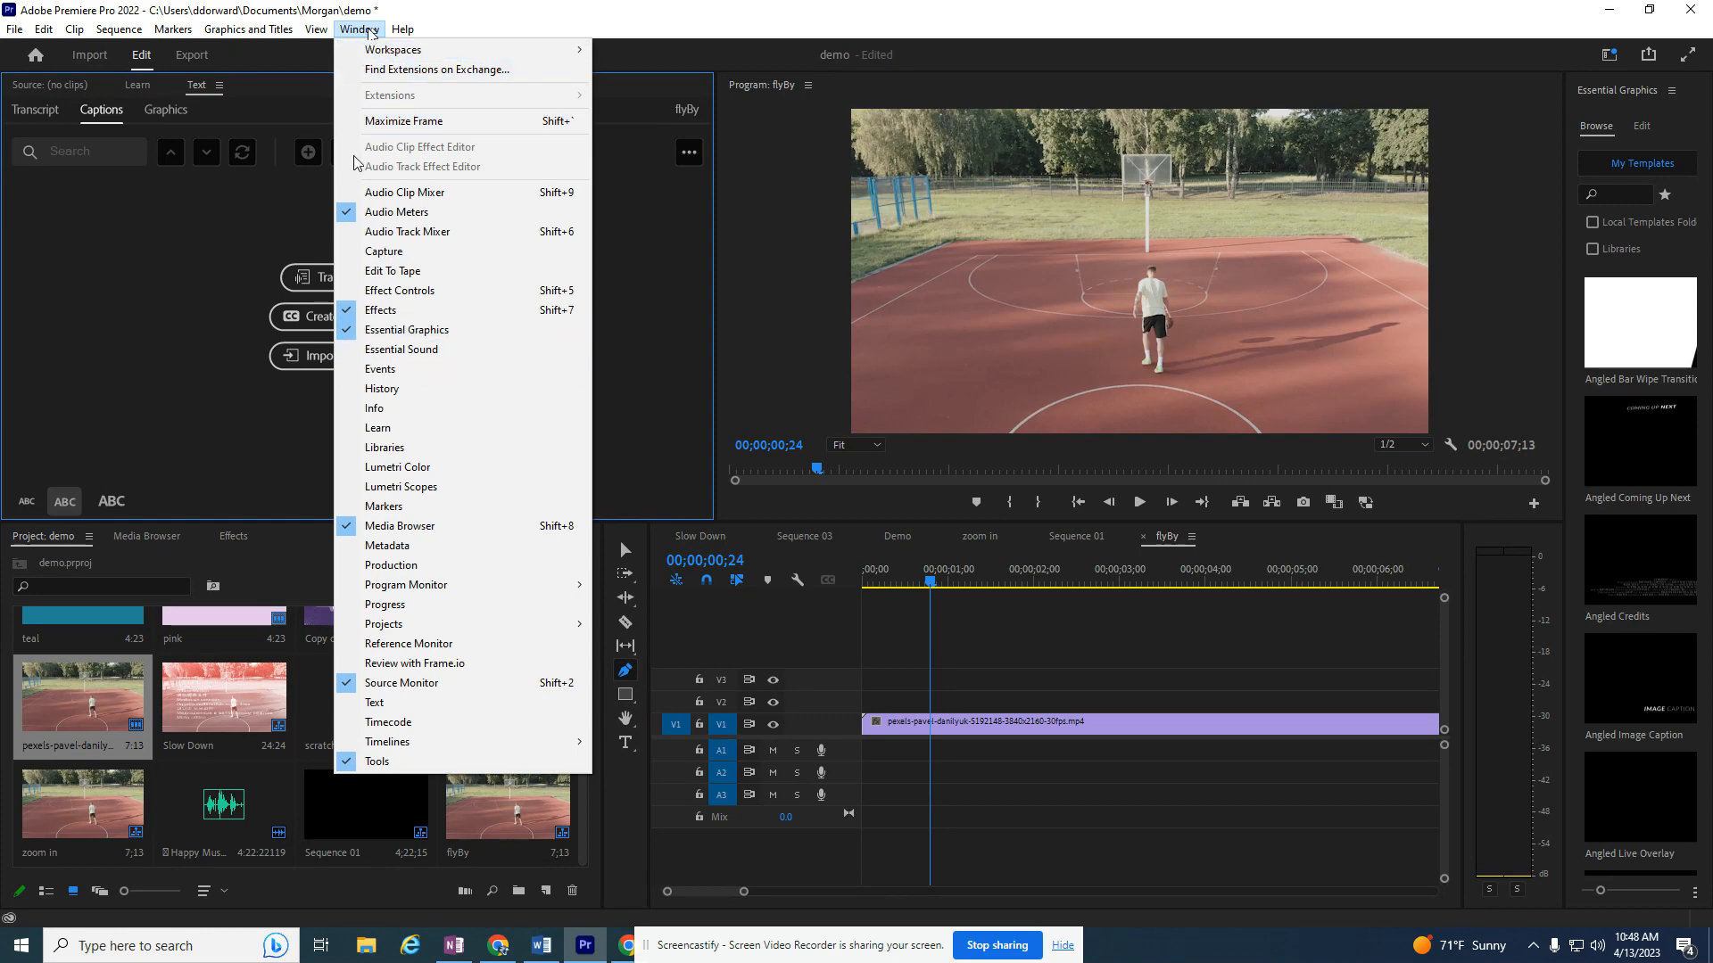
Step: Show the Effect Controls panel with the clip's Motion and Opacity properties via the Window menu
{"action": "left_click", "coordinate": [380, 370]}
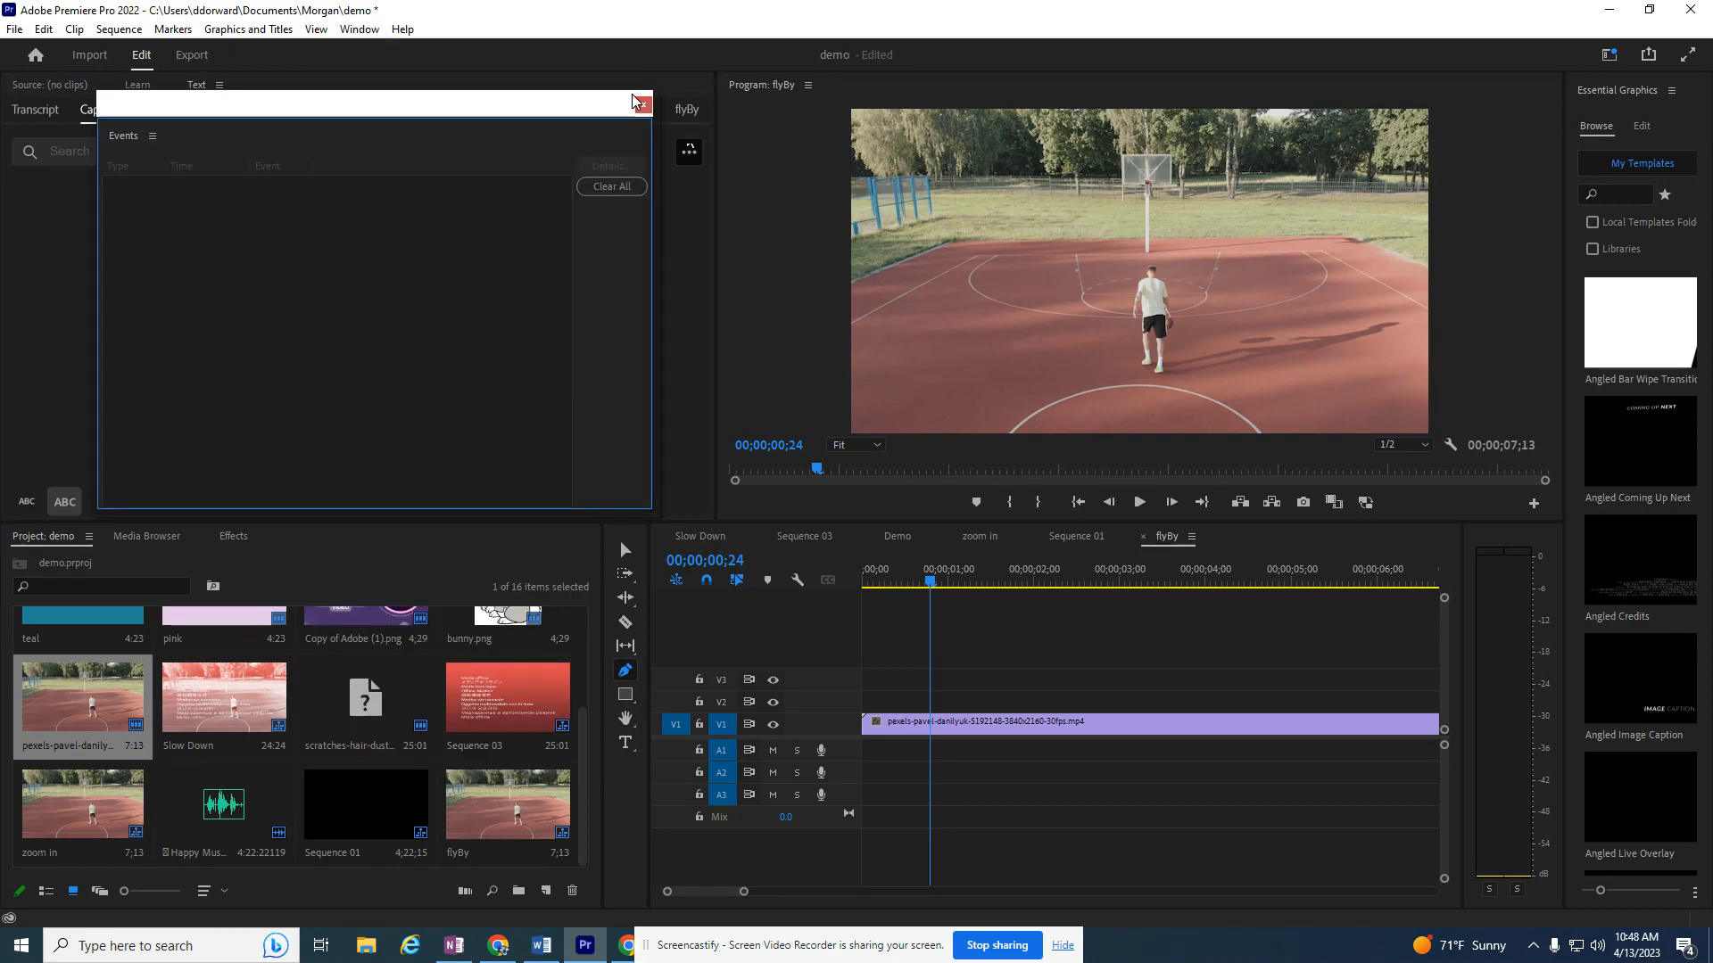
{"action": "left_click", "coordinate": [358, 29]}
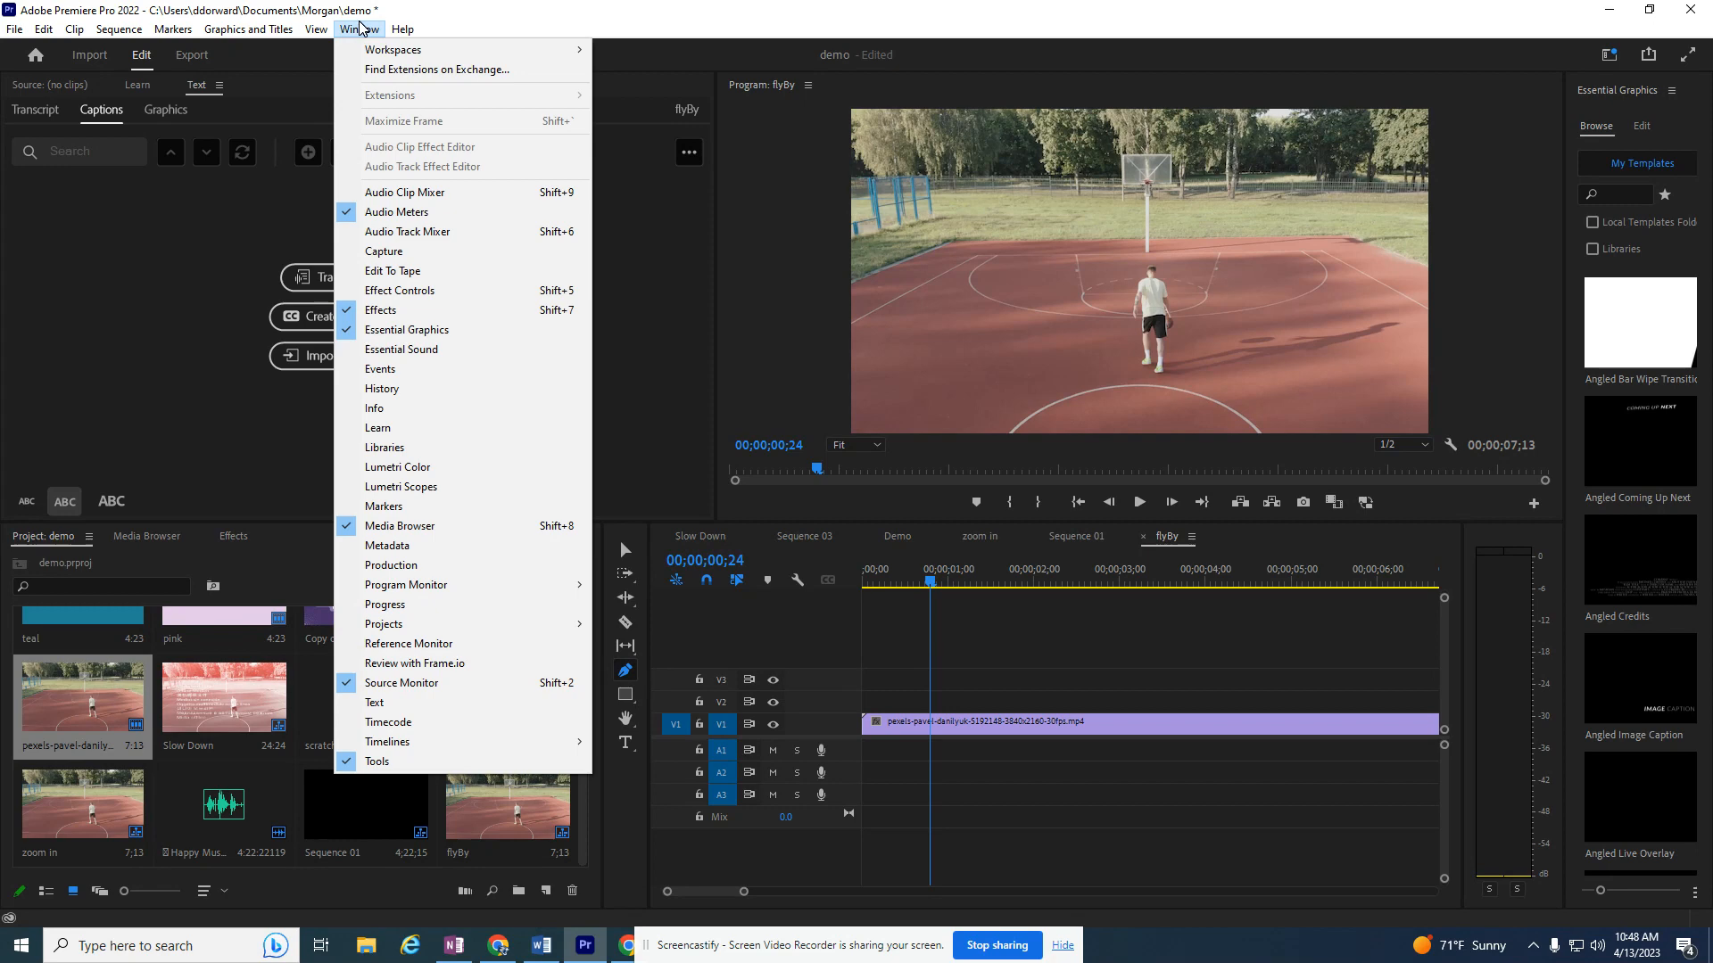
{"action": "left_click", "coordinate": [400, 289]}
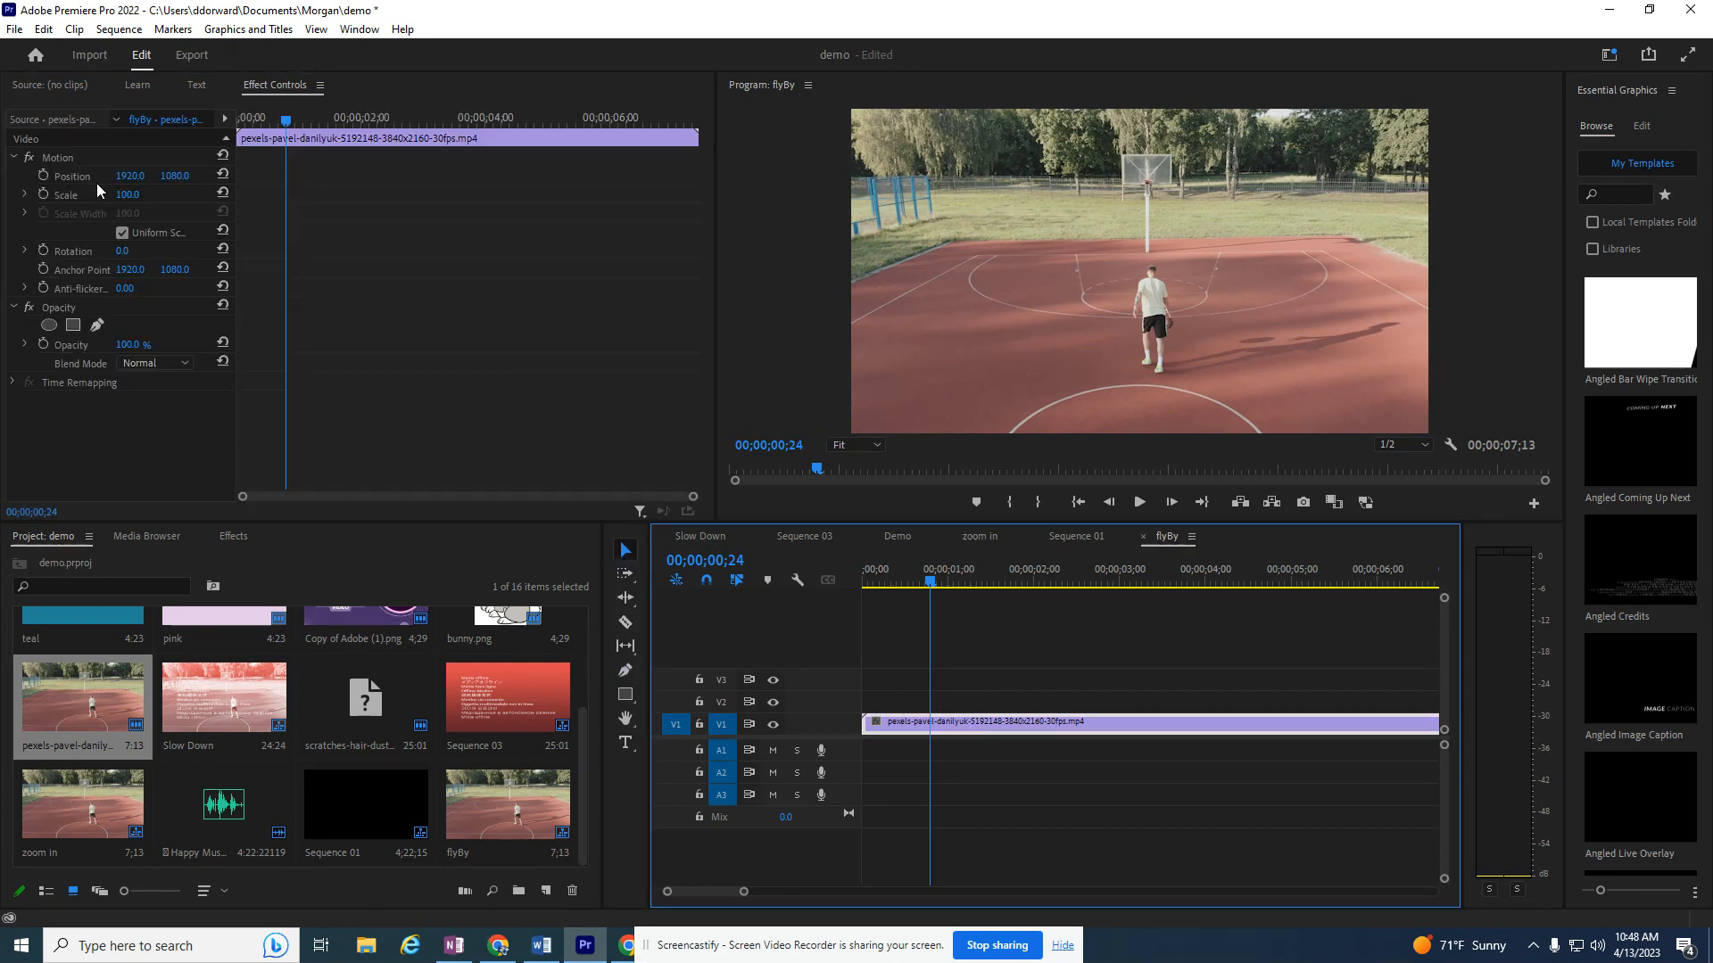
{"action": "mouse_move", "coordinate": [426, 194]}
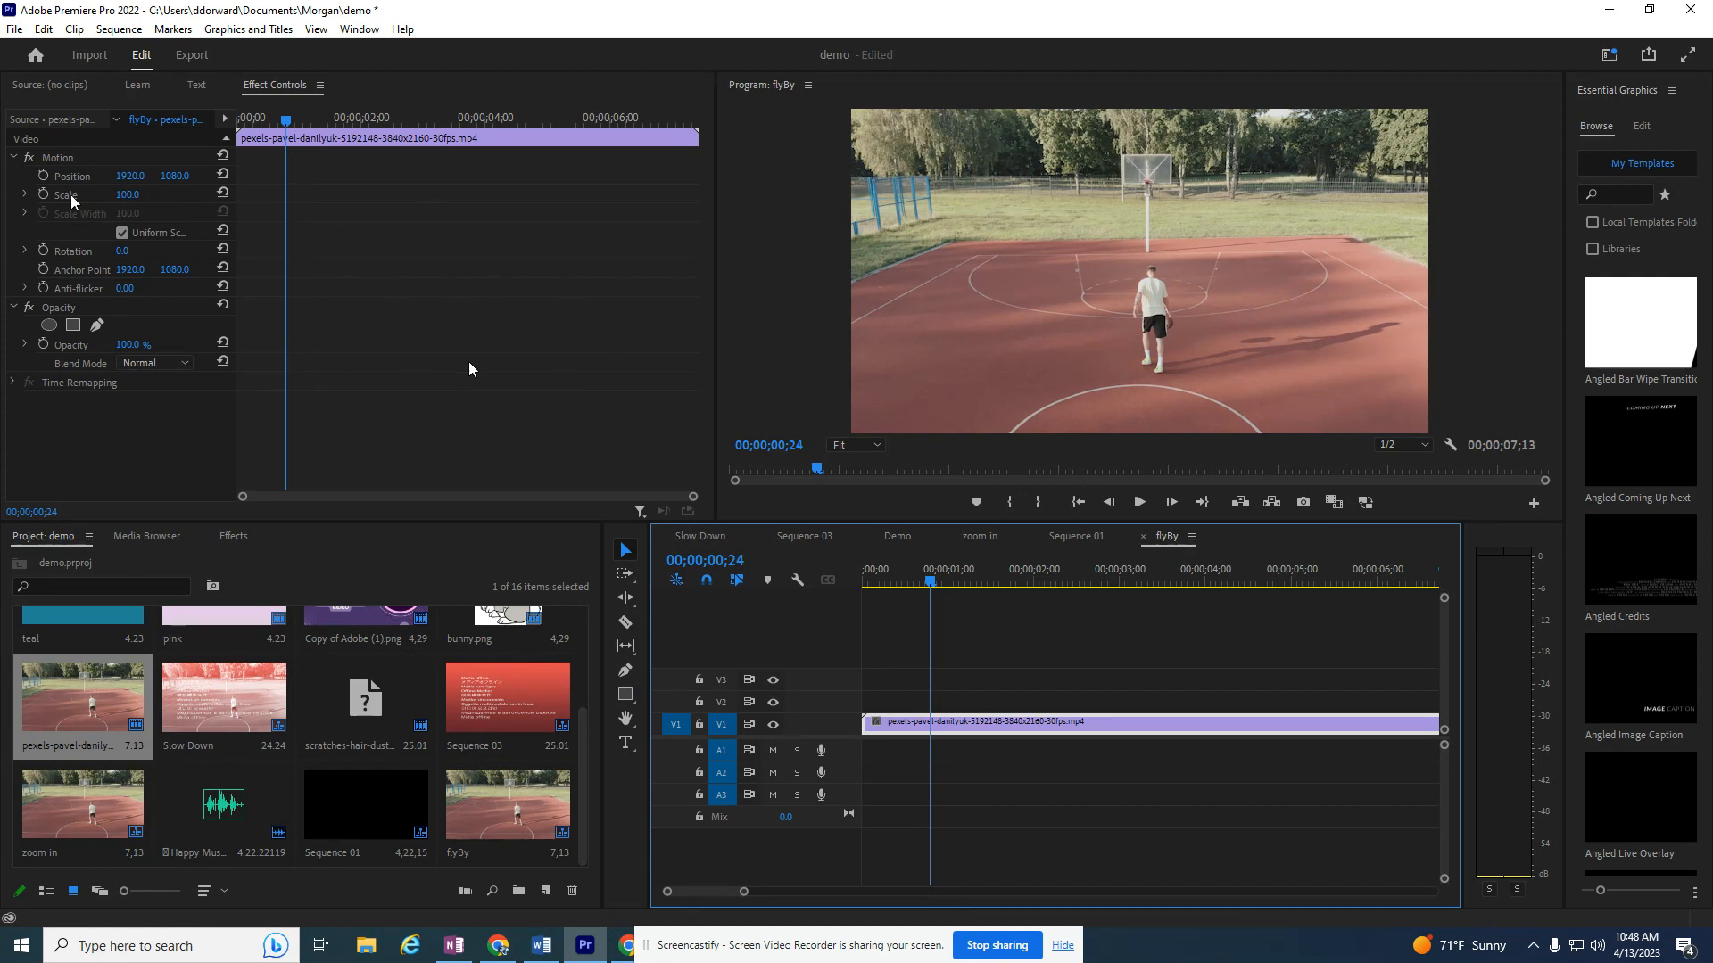
{"action": "mouse_move", "coordinate": [933, 246]}
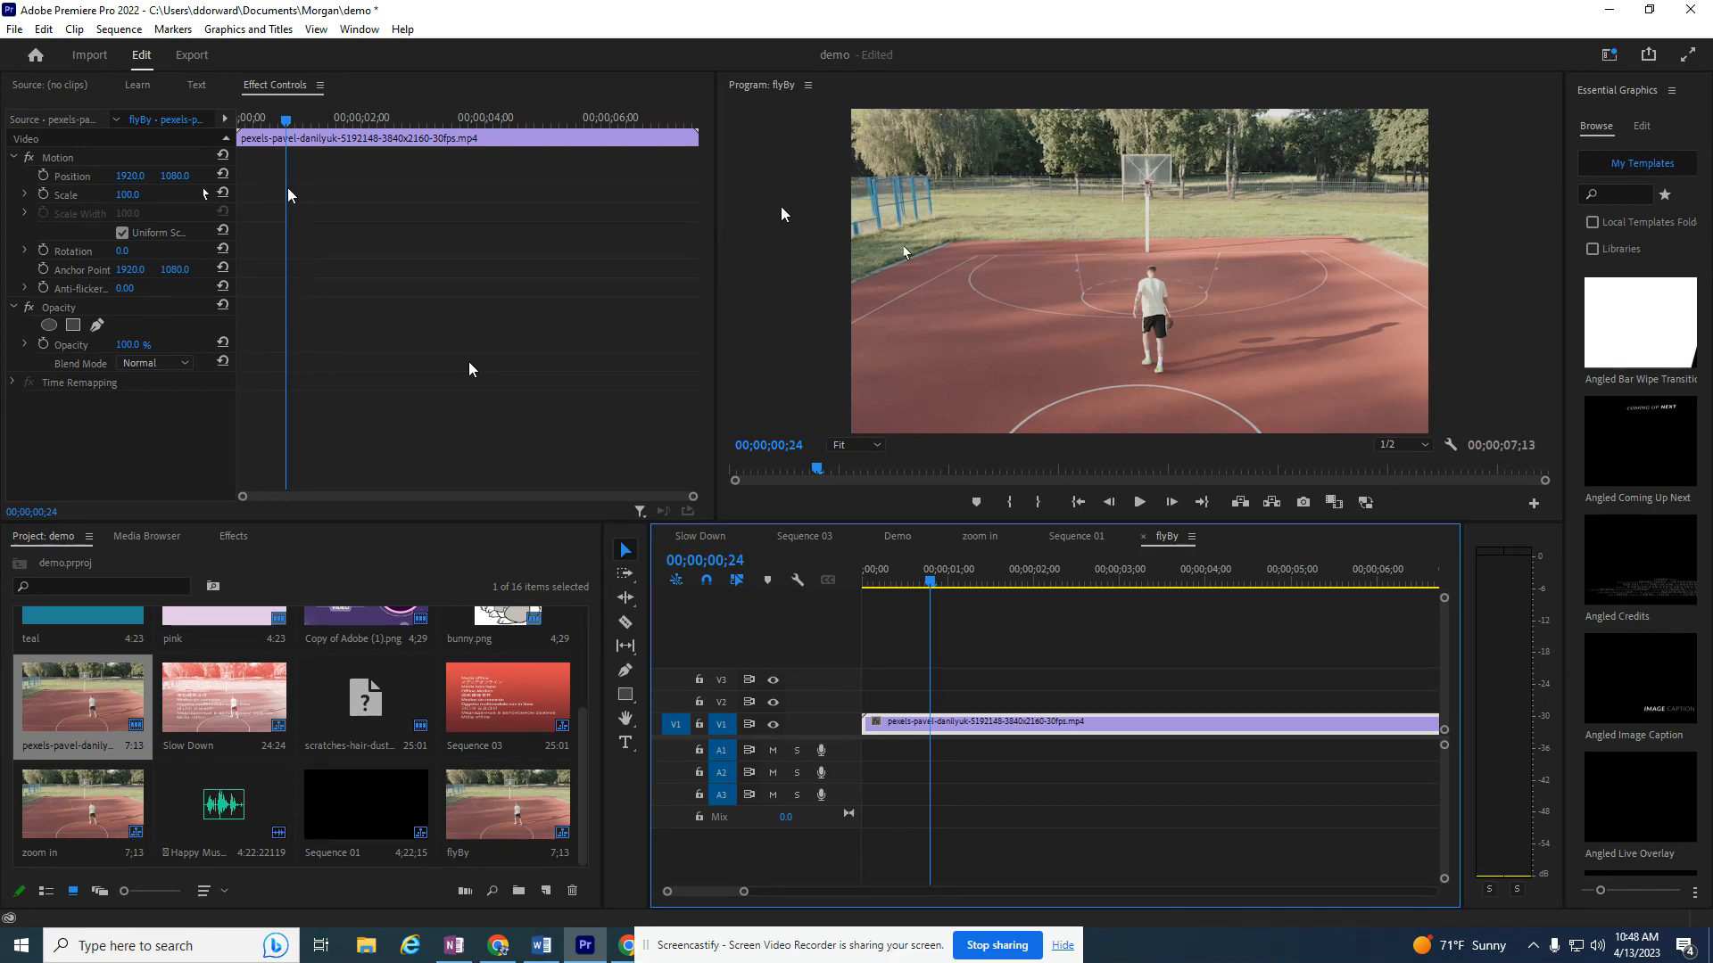
{"action": "mouse_move", "coordinate": [1539, 225]}
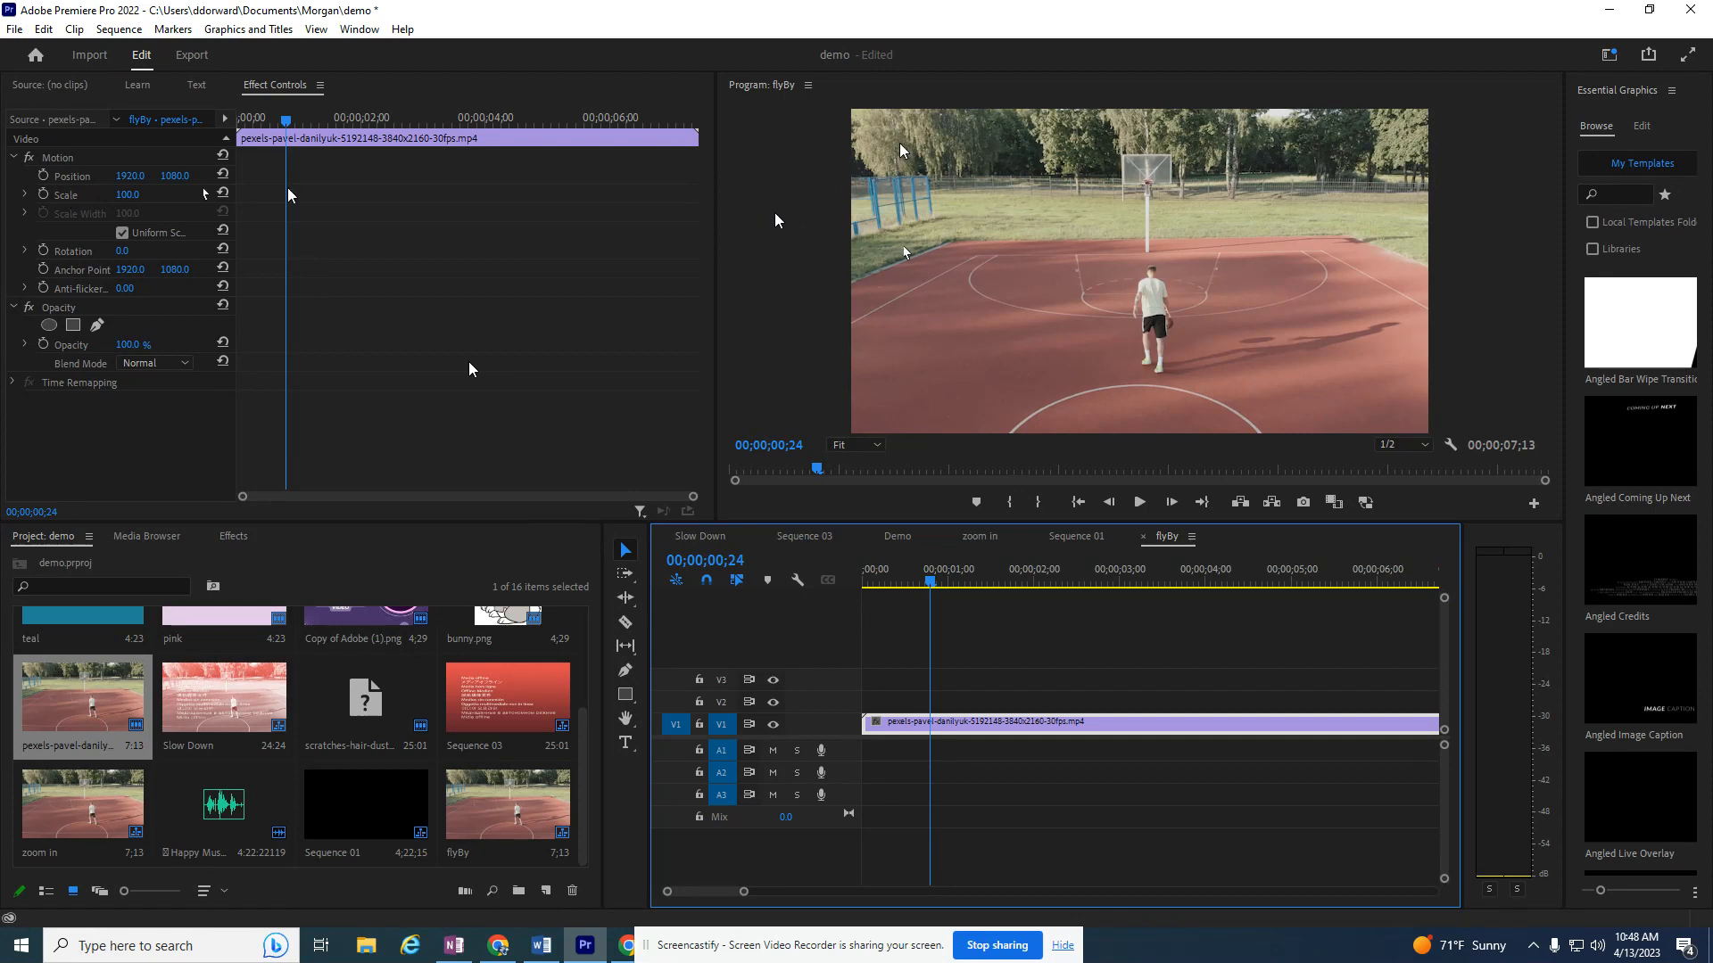
{"action": "mouse_move", "coordinate": [770, 191]}
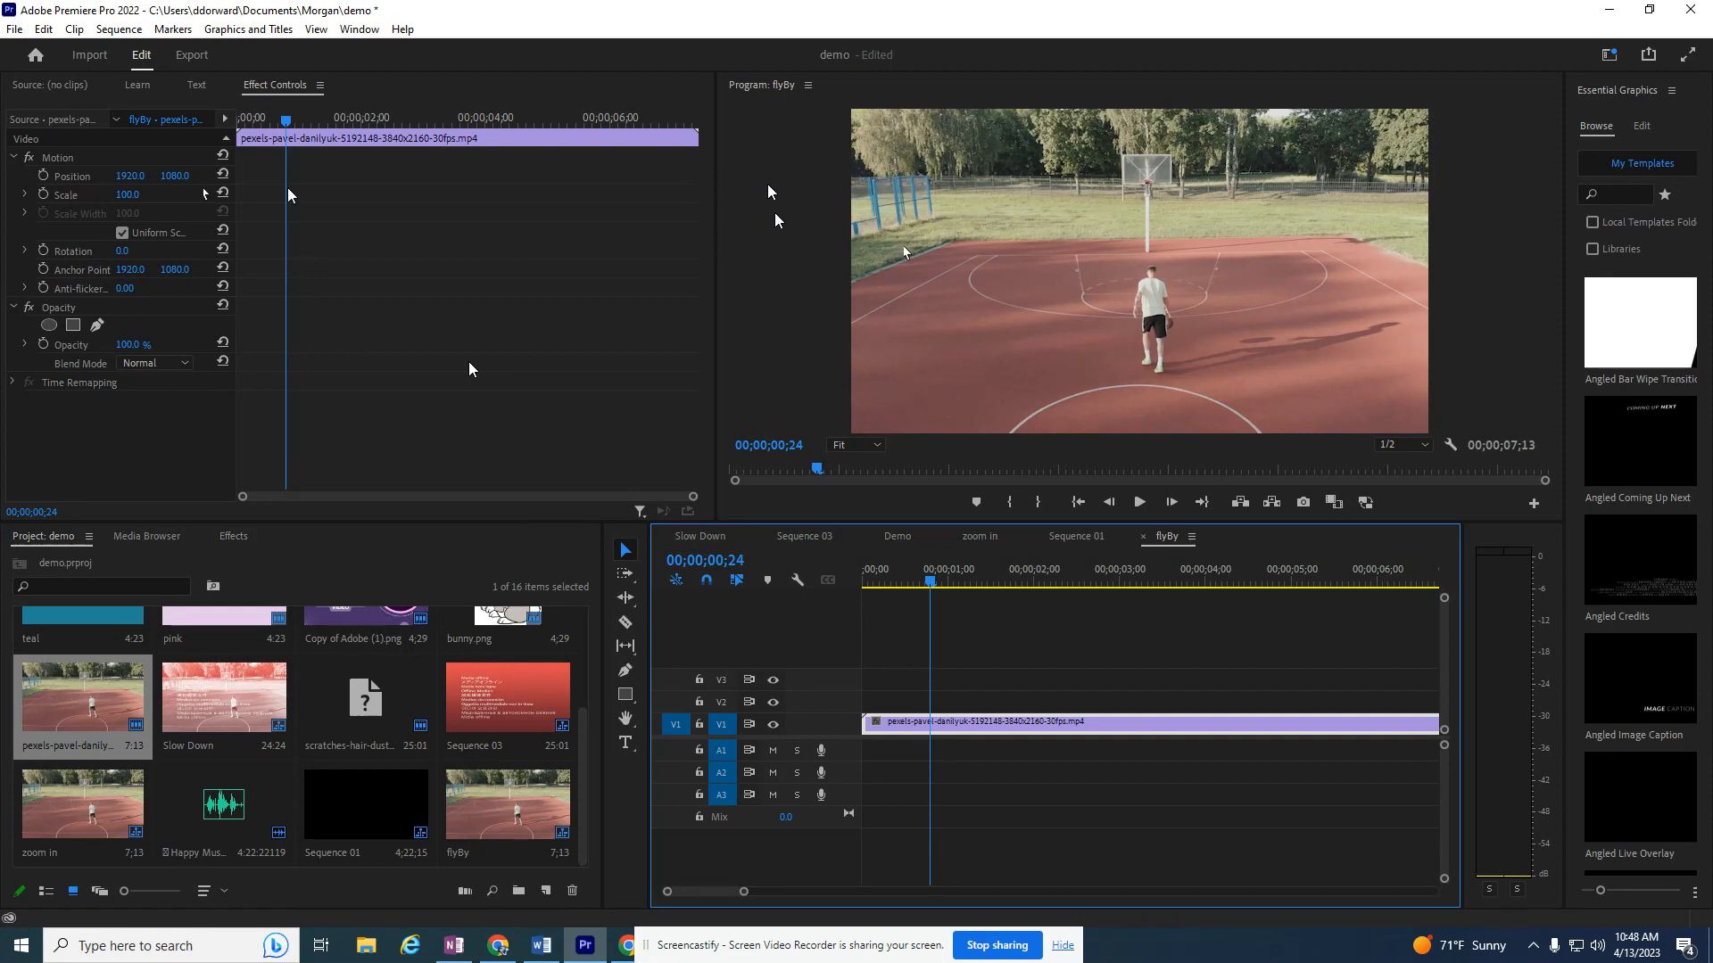
{"action": "mouse_move", "coordinate": [1531, 203]}
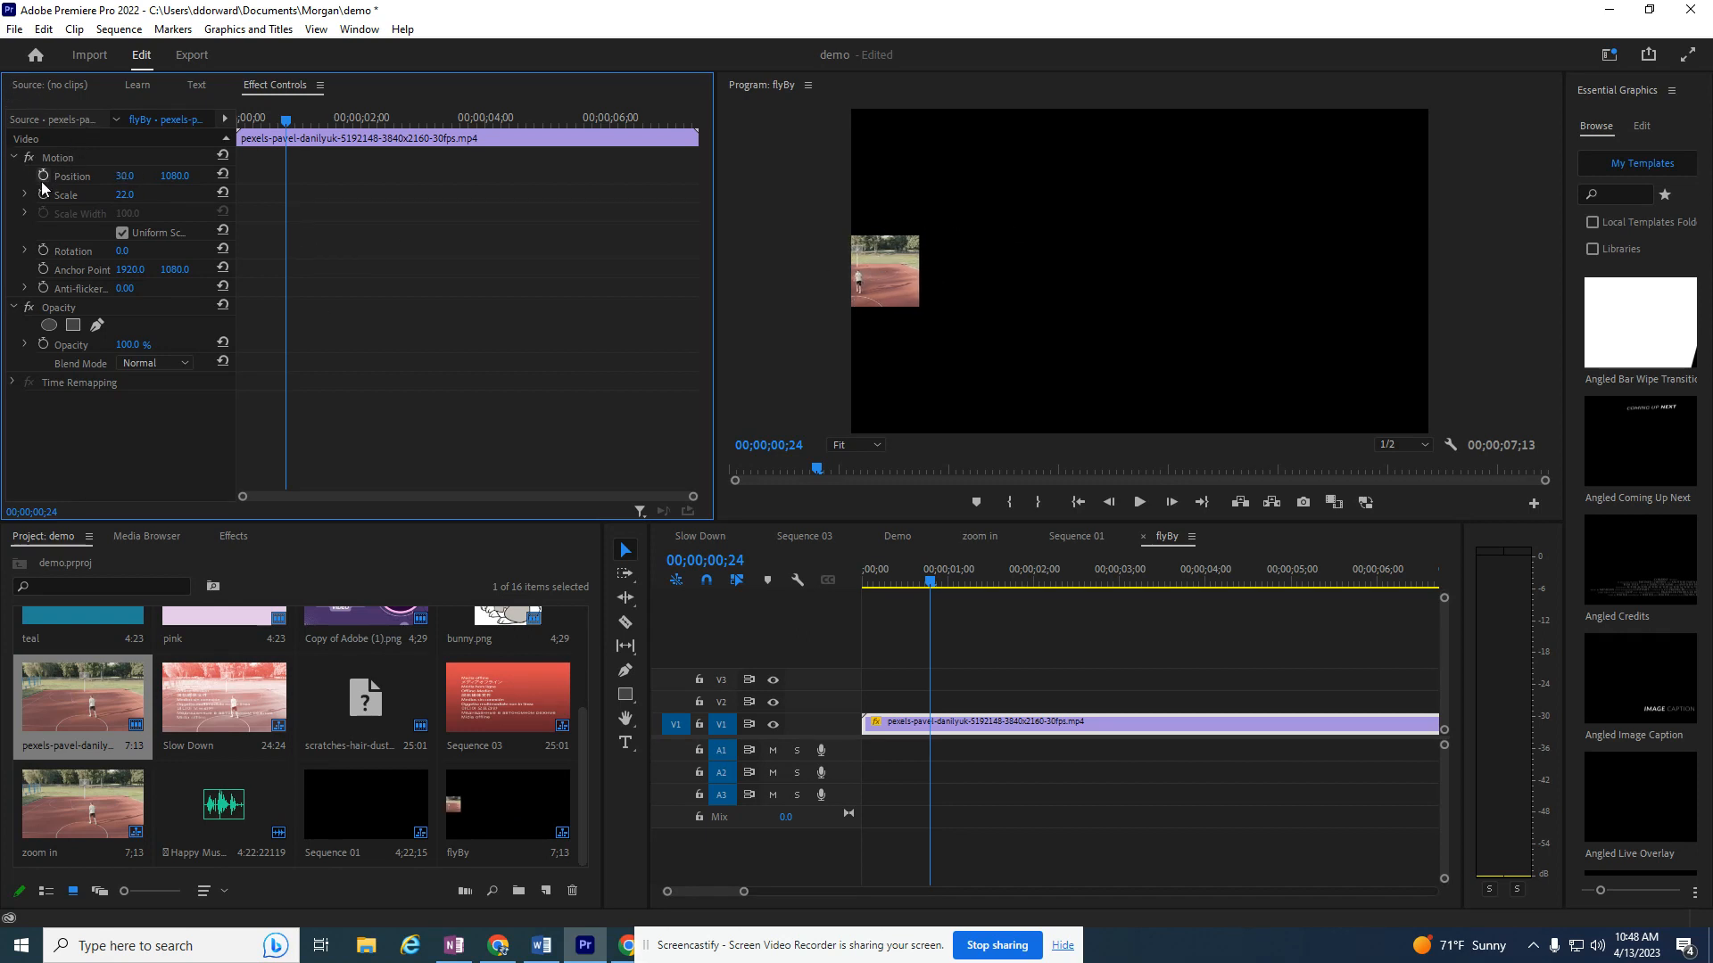
{"action": "mouse_move", "coordinate": [41, 179]}
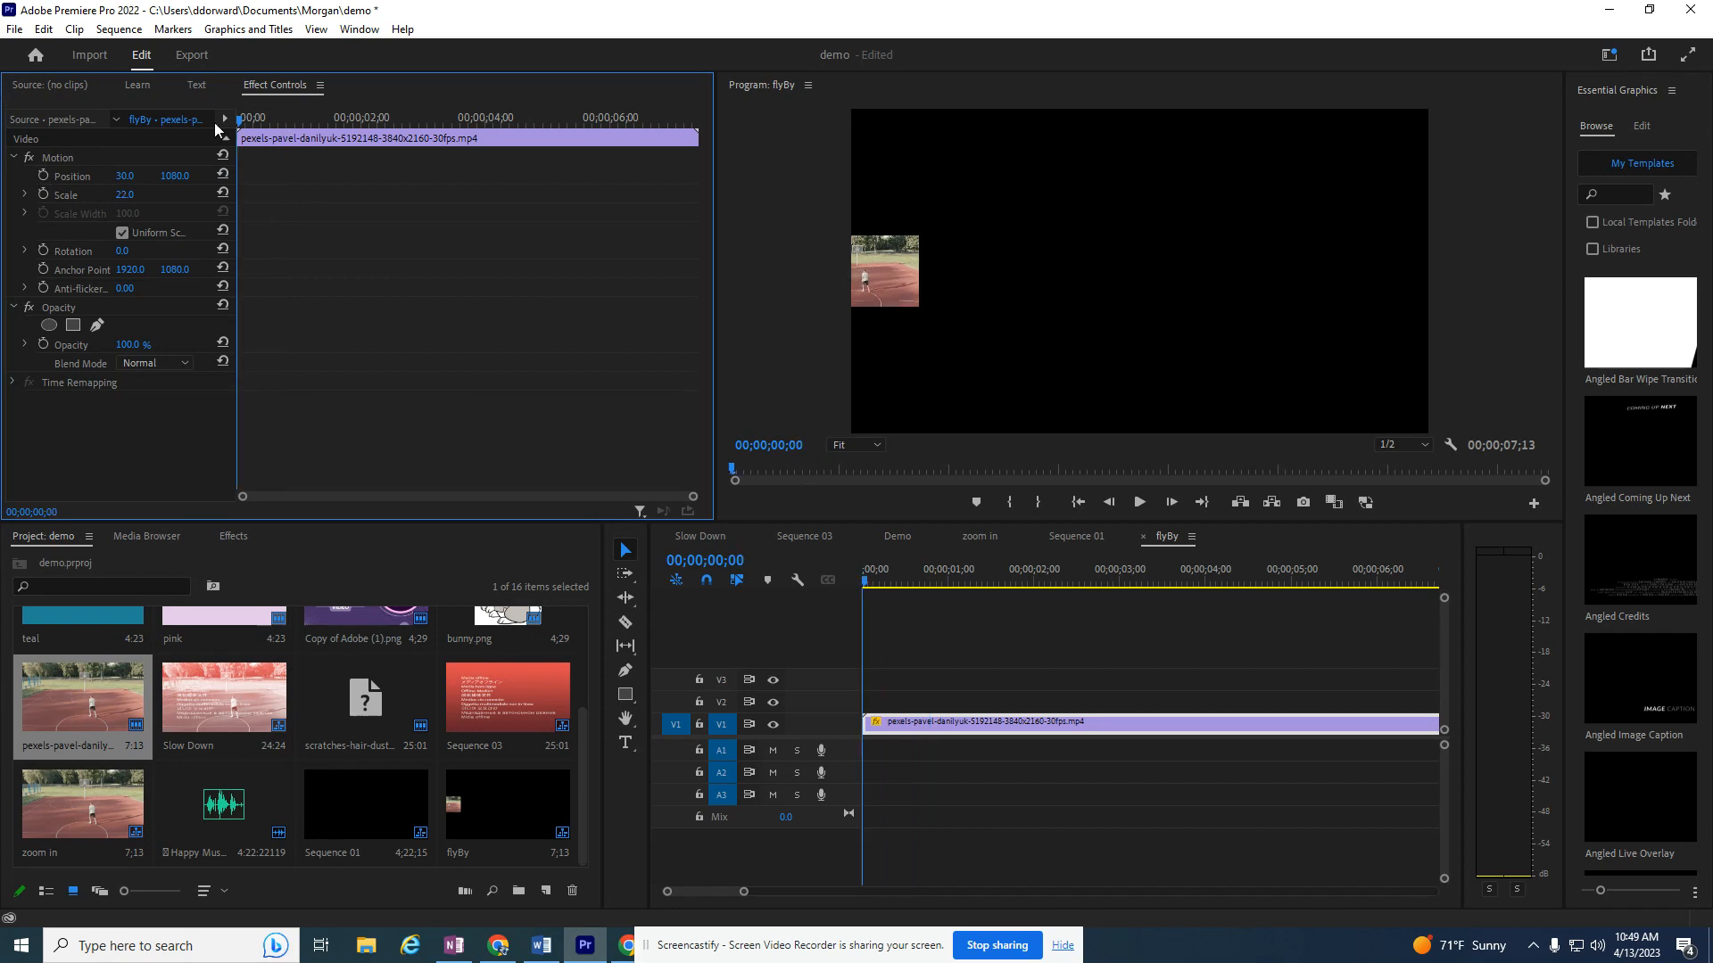
Step: Record a starting Position keyframe at X 30 and move to the clip's end for the 3821 keyframe
{"action": "left_click", "coordinate": [1039, 580]}
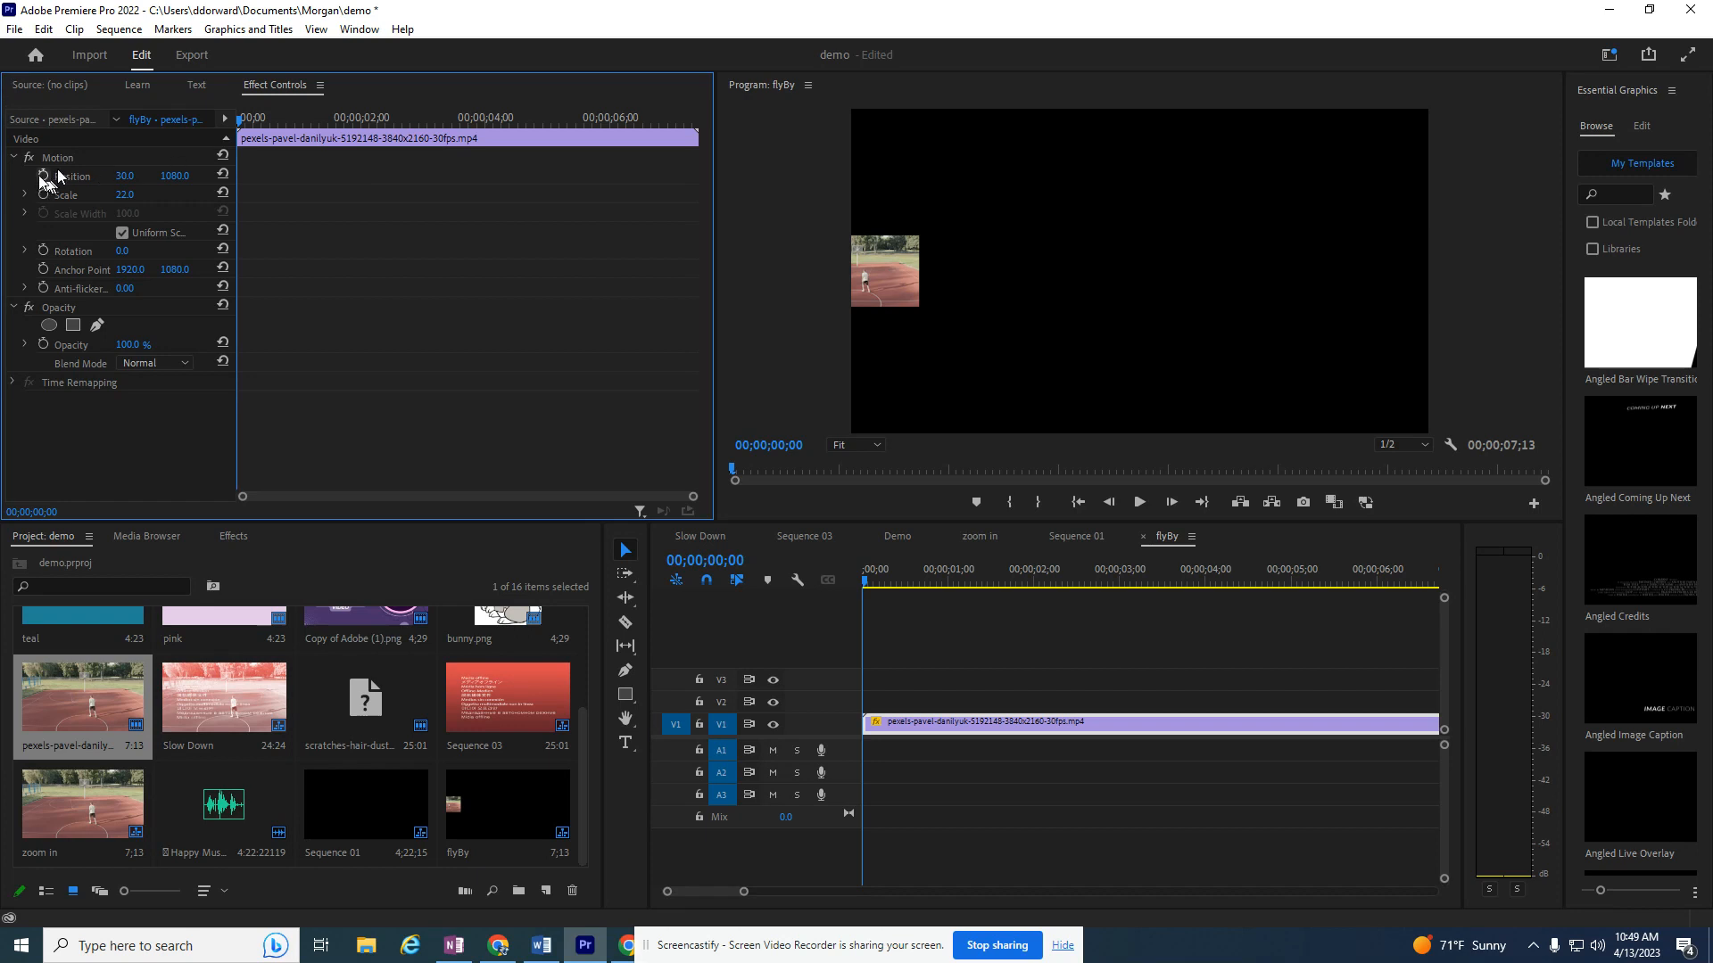
{"action": "mouse_move", "coordinate": [42, 177]}
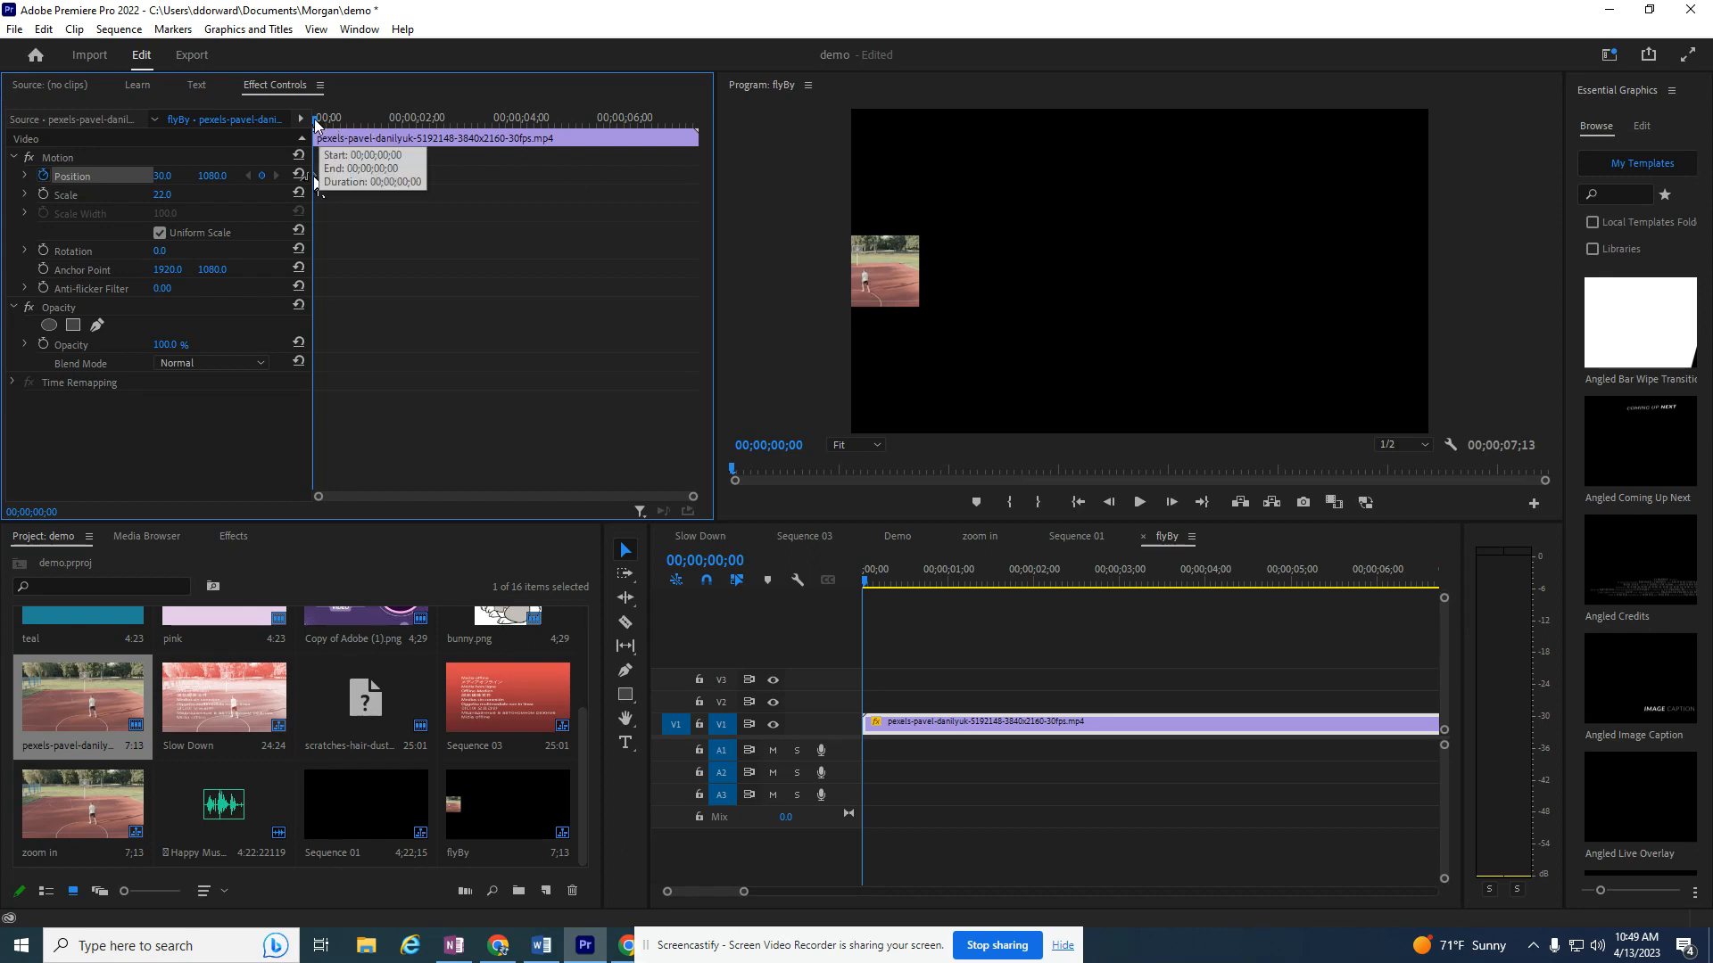
{"action": "left_click", "coordinate": [1308, 580]}
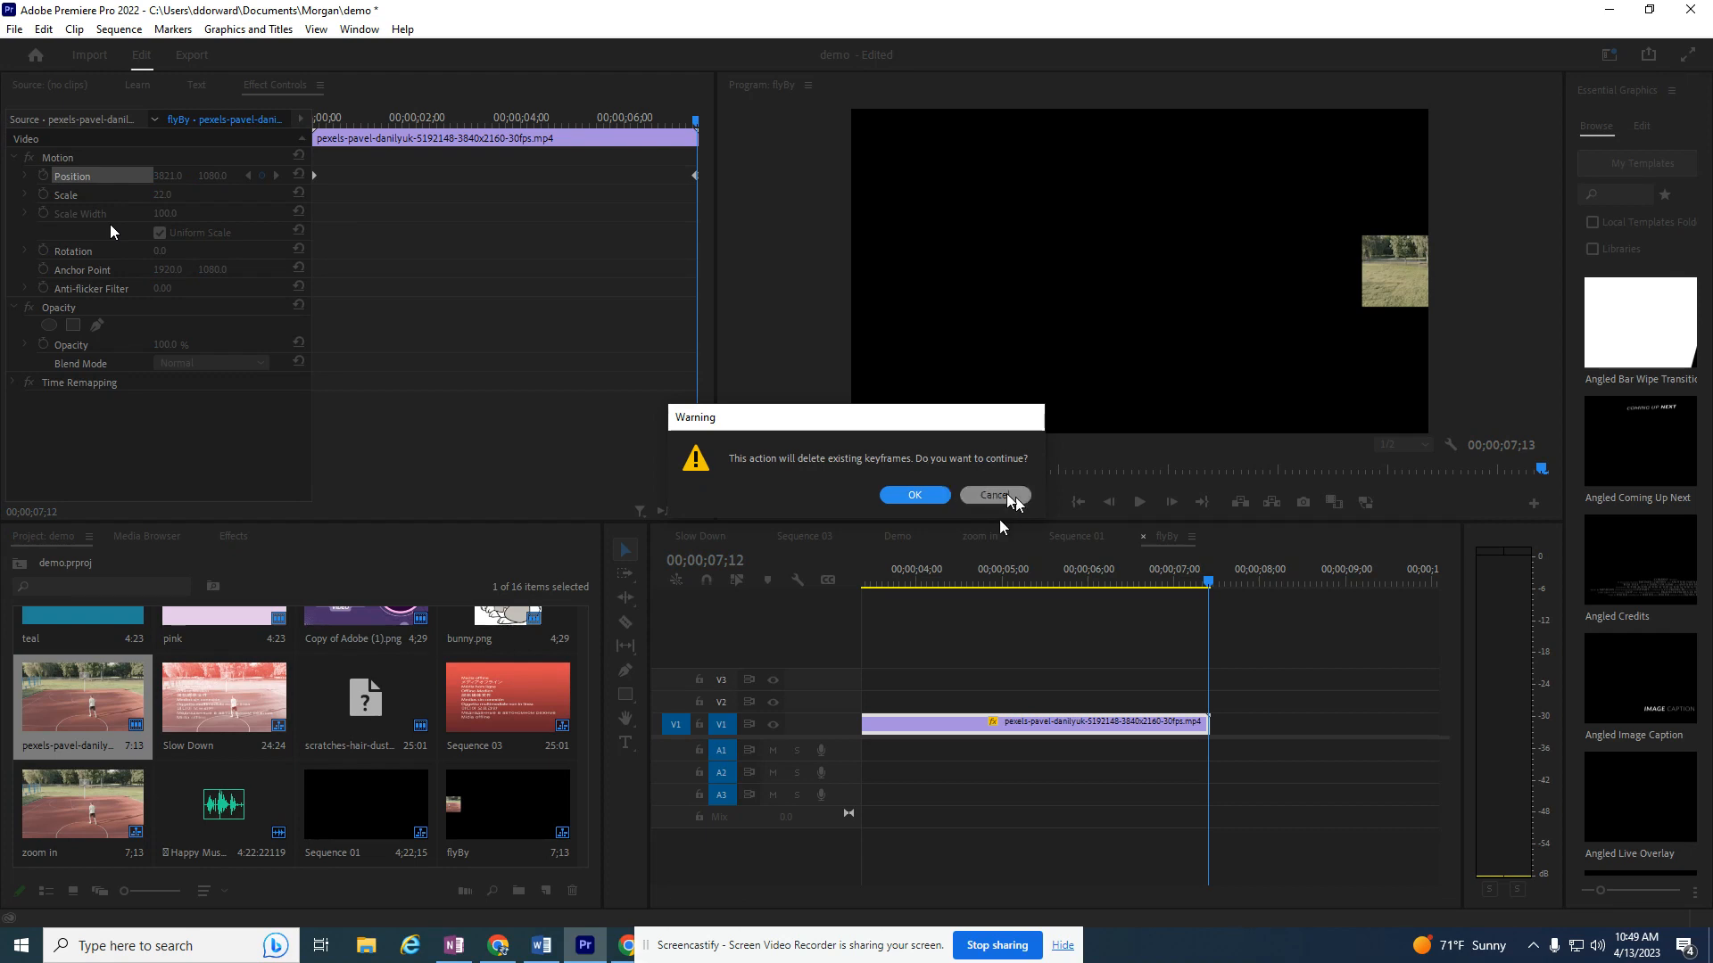
Step: Cancel the keyframe-deletion warning and preview the left-to-right position animation
{"action": "left_click", "coordinate": [992, 494]}
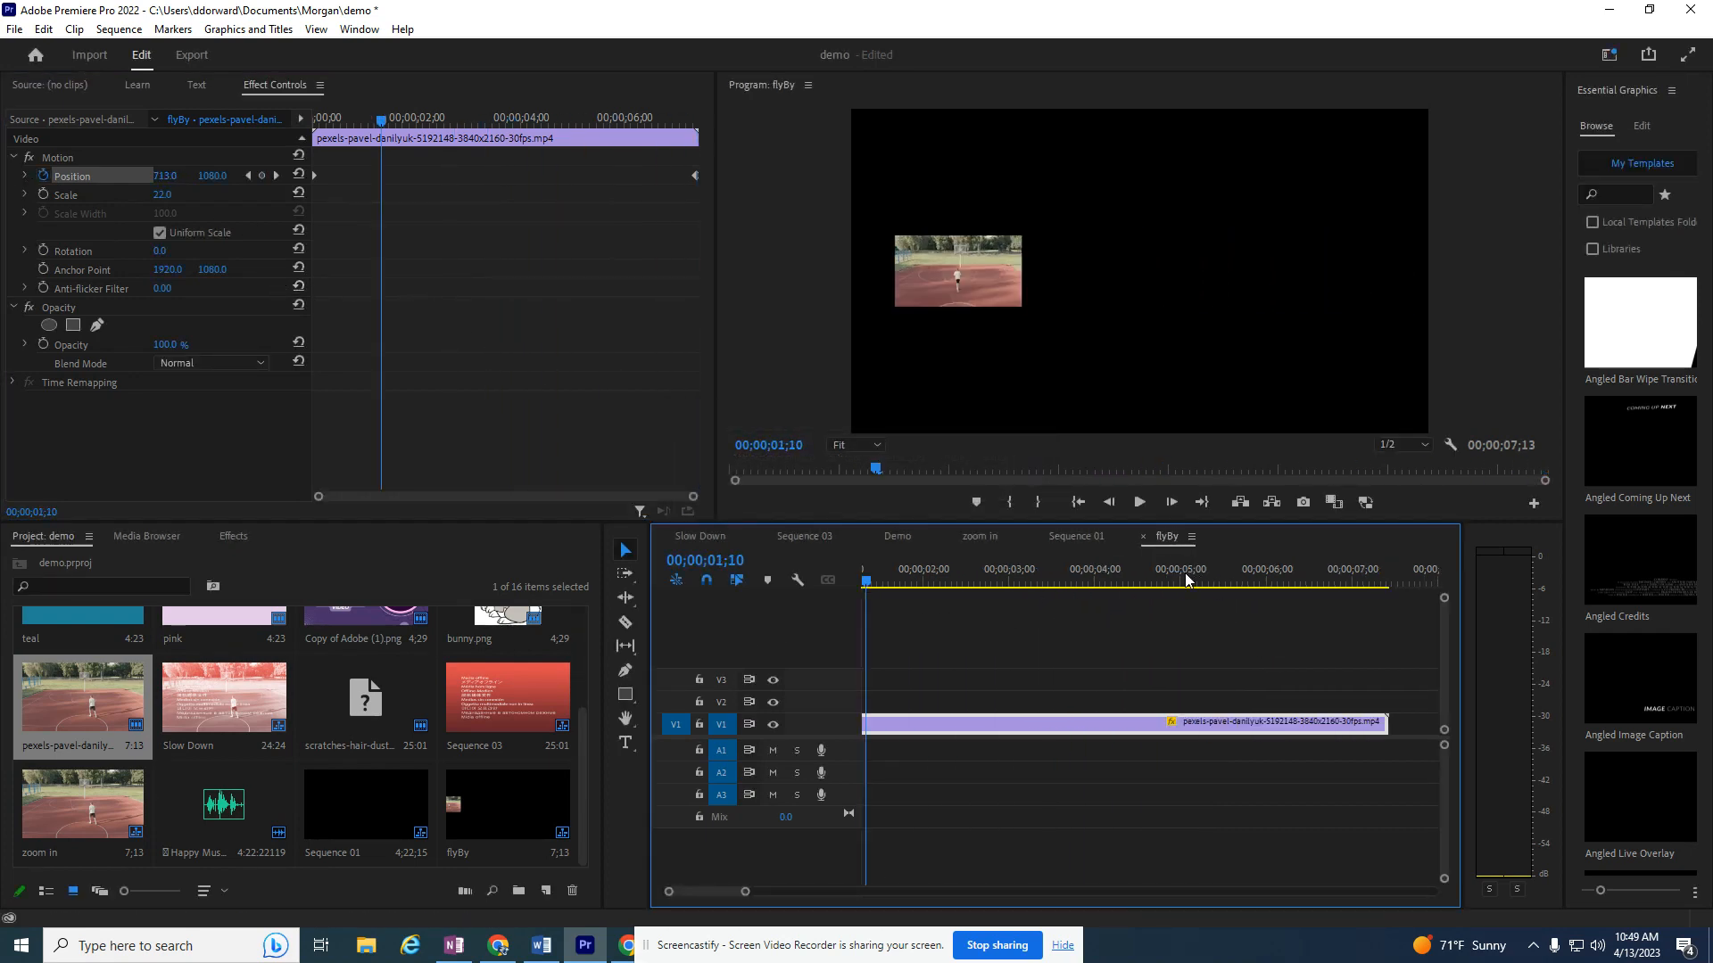
{"action": "left_click", "coordinate": [1140, 503]}
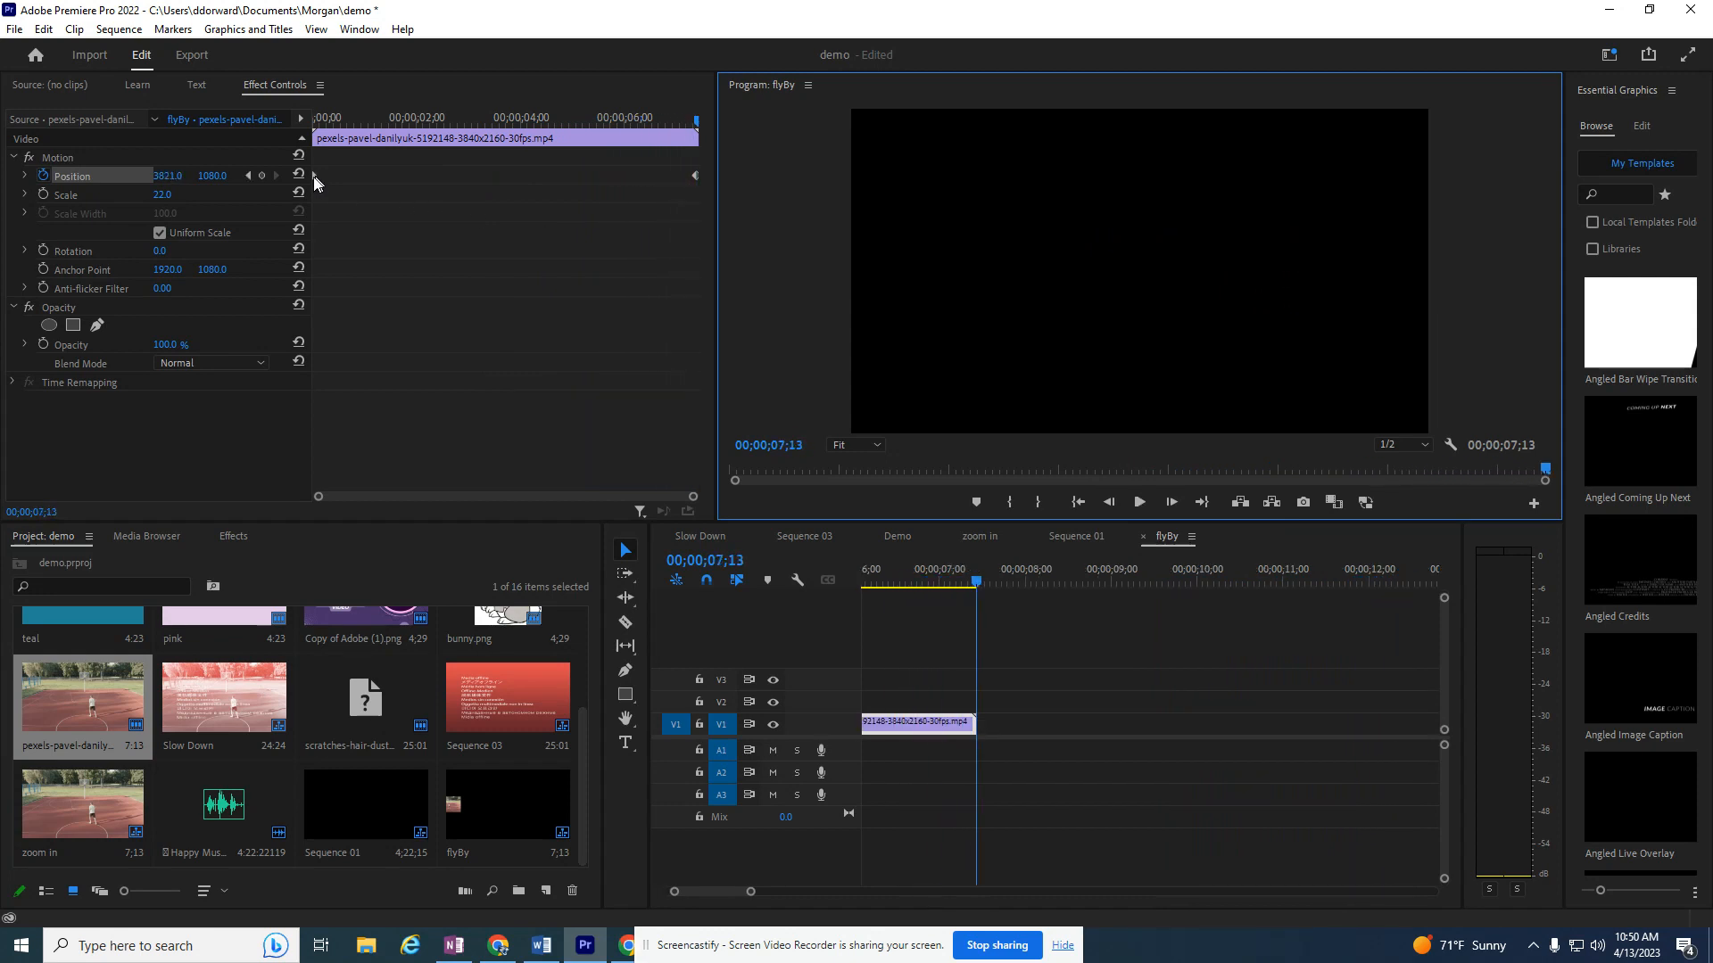
{"action": "mouse_move", "coordinate": [694, 186]}
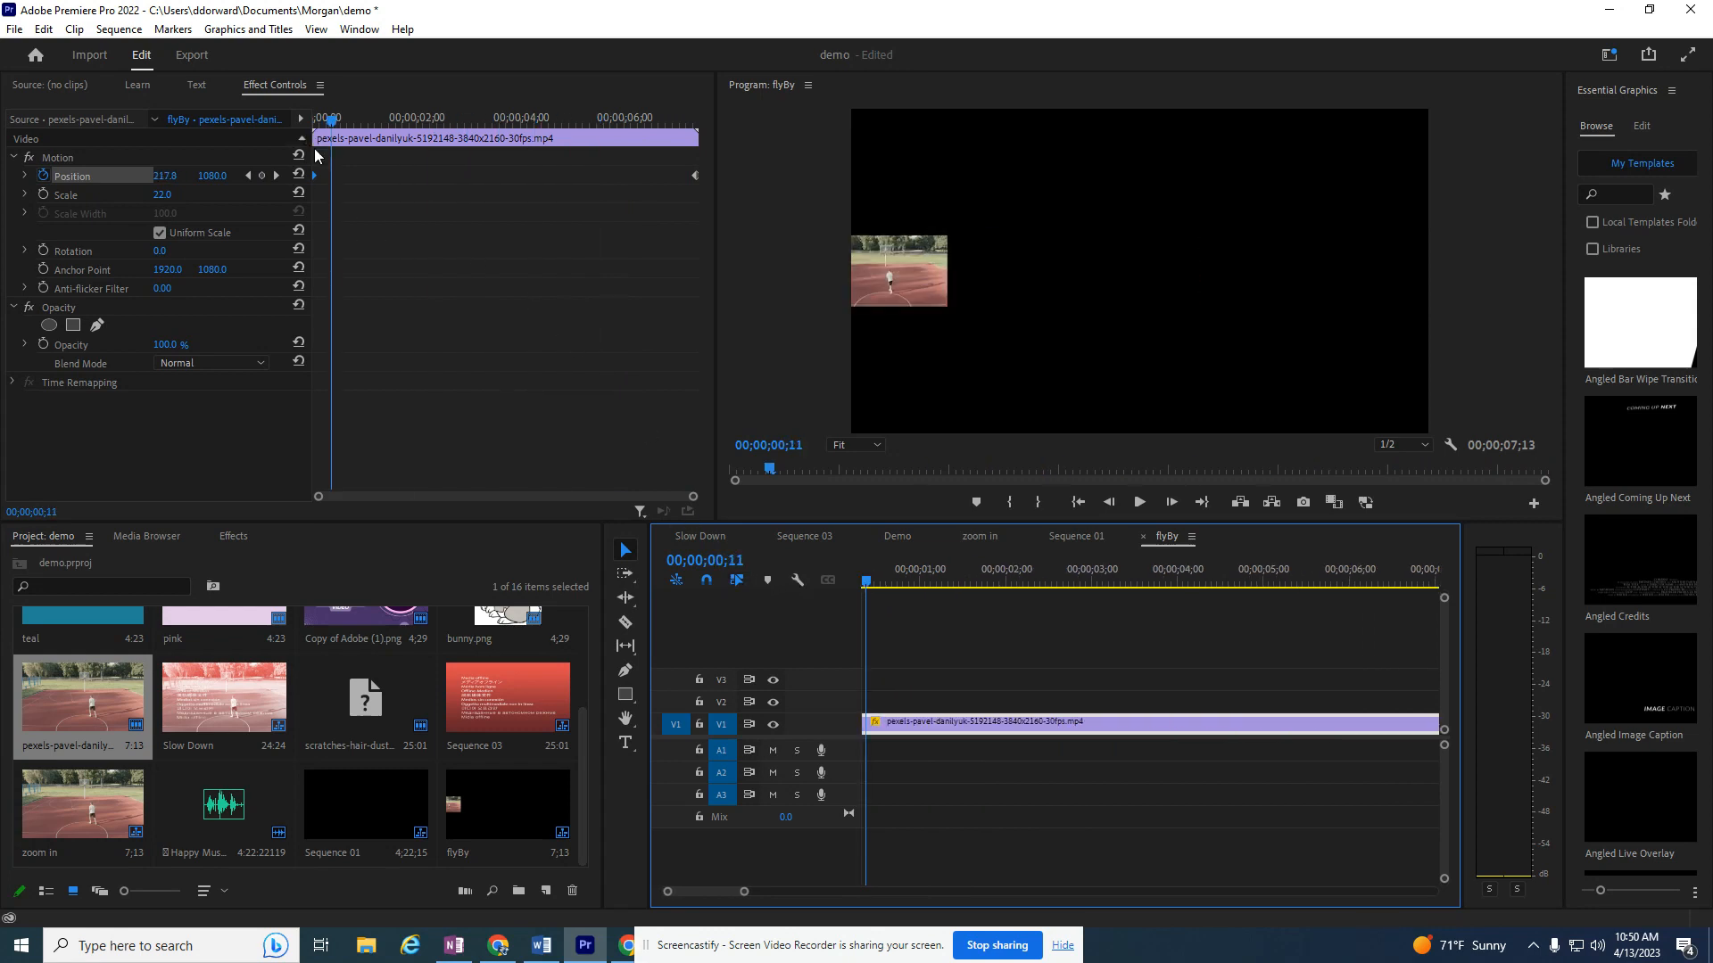
{"action": "mouse_move", "coordinate": [318, 180]}
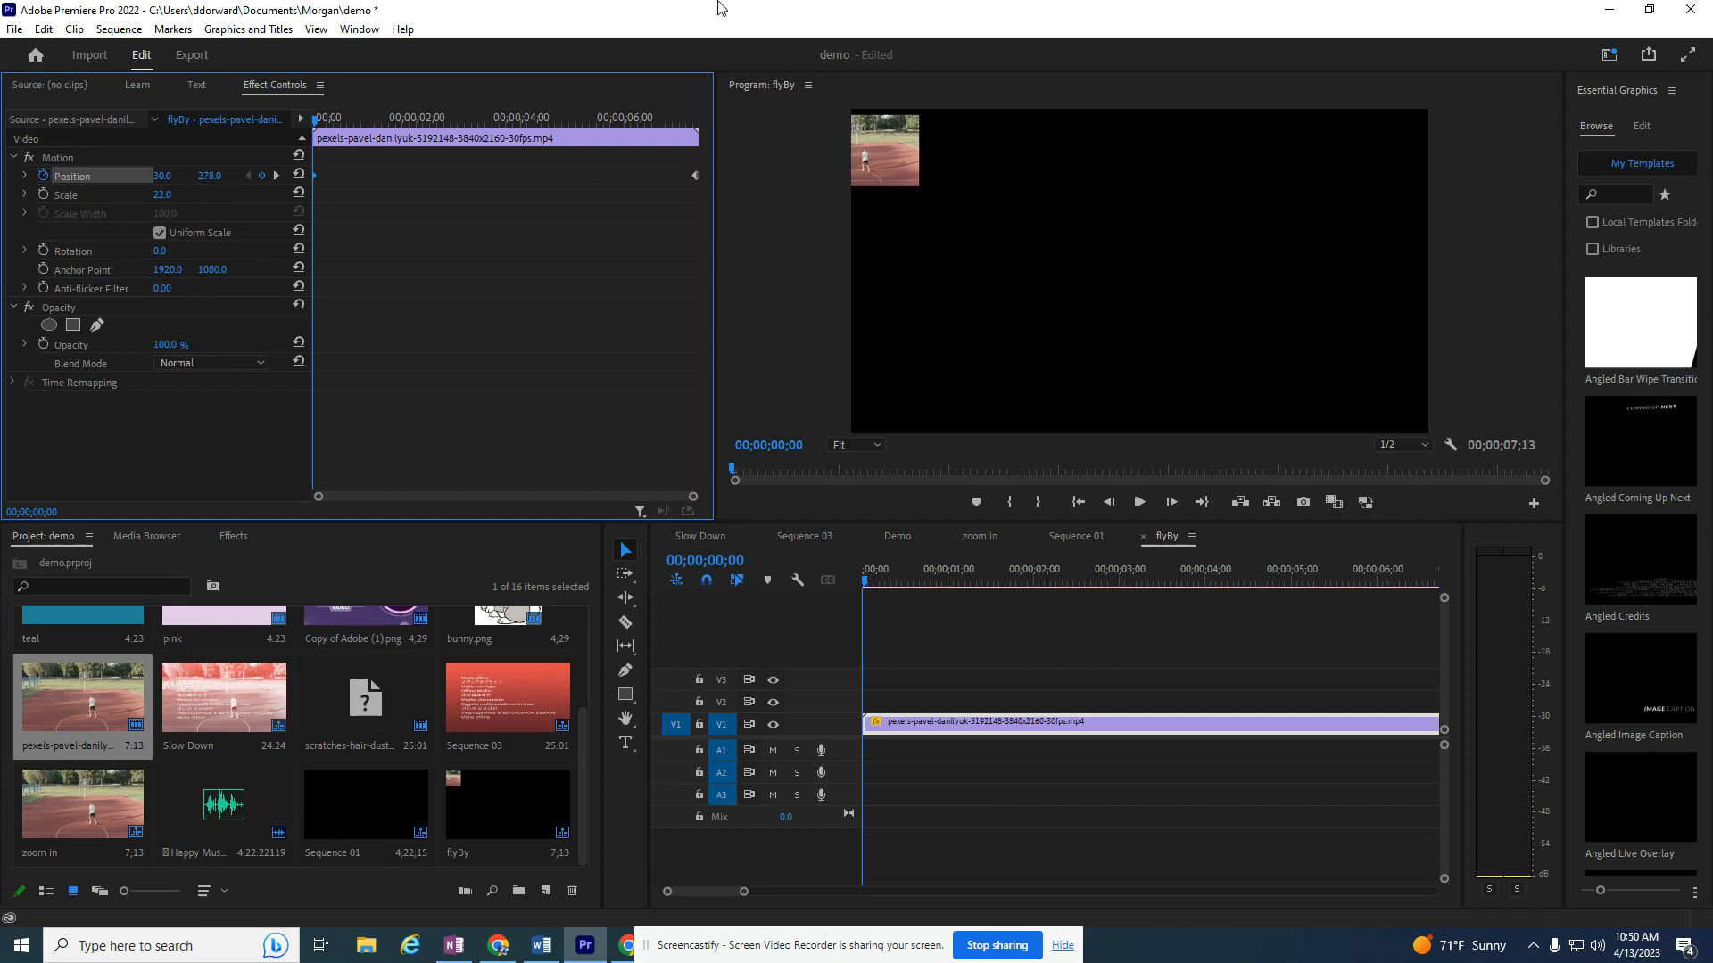
{"action": "mouse_move", "coordinate": [700, 183]}
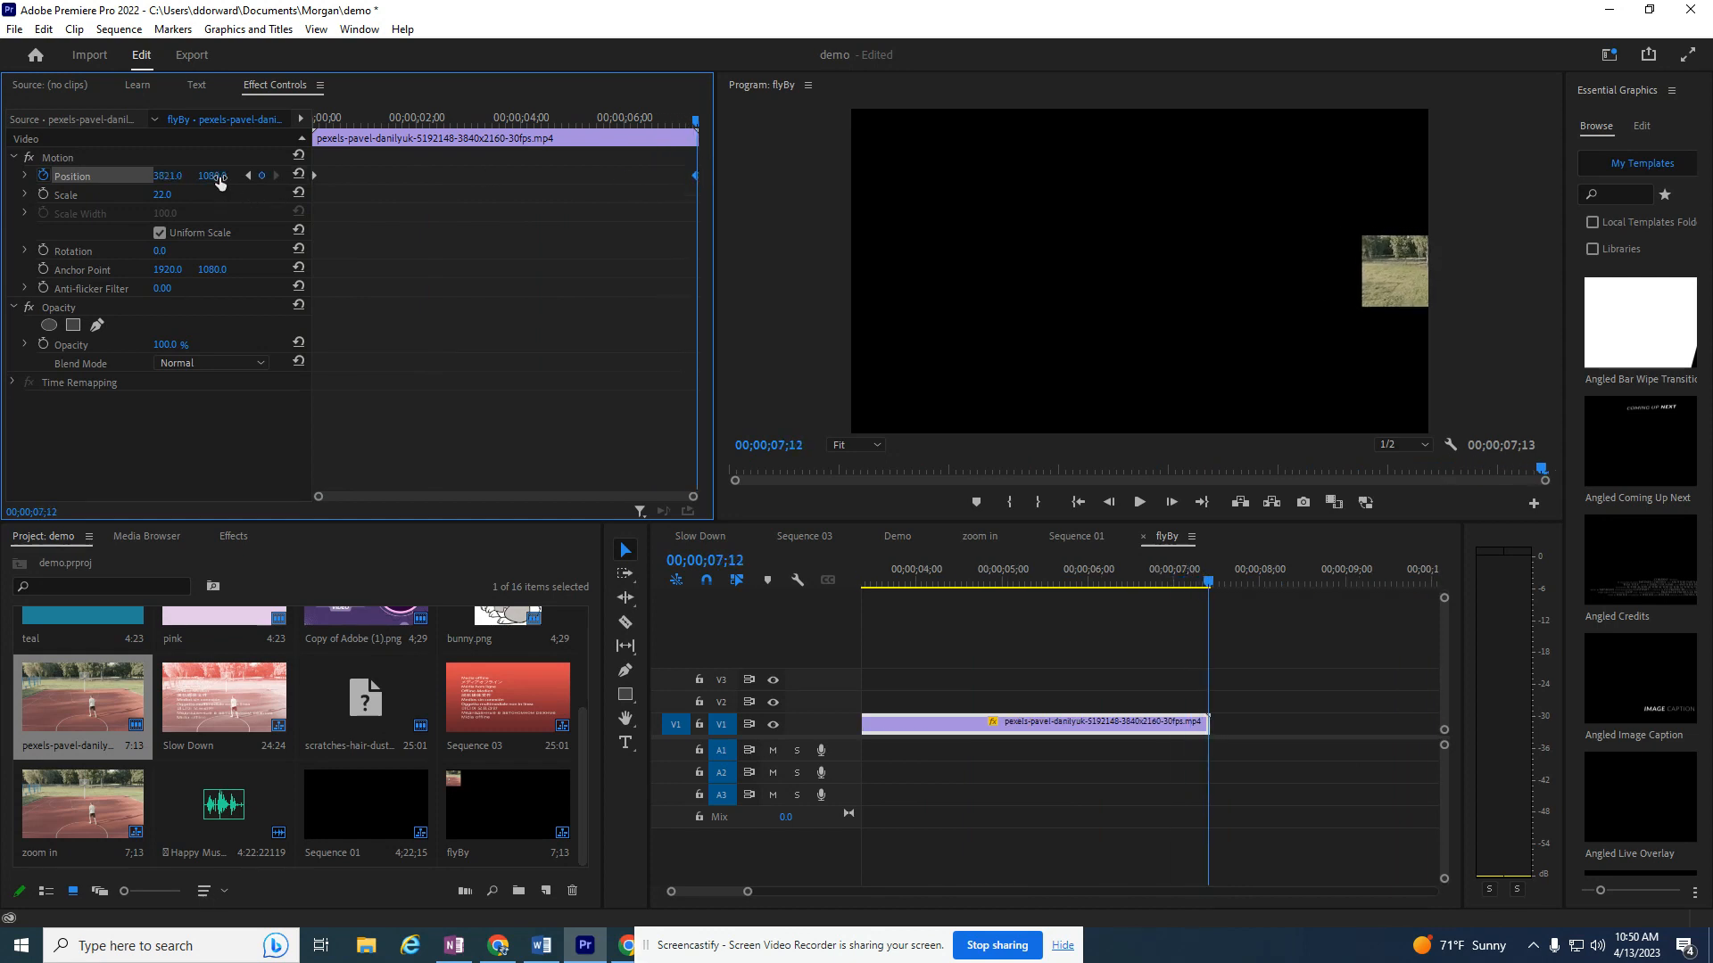
Step: Drag the final keyframe's Position Y down to 1902 so the clip flies diagonally off the bottom-right
{"action": "left_click_drag", "start_coordinate": [210, 175], "coordinate": [211, 196]}
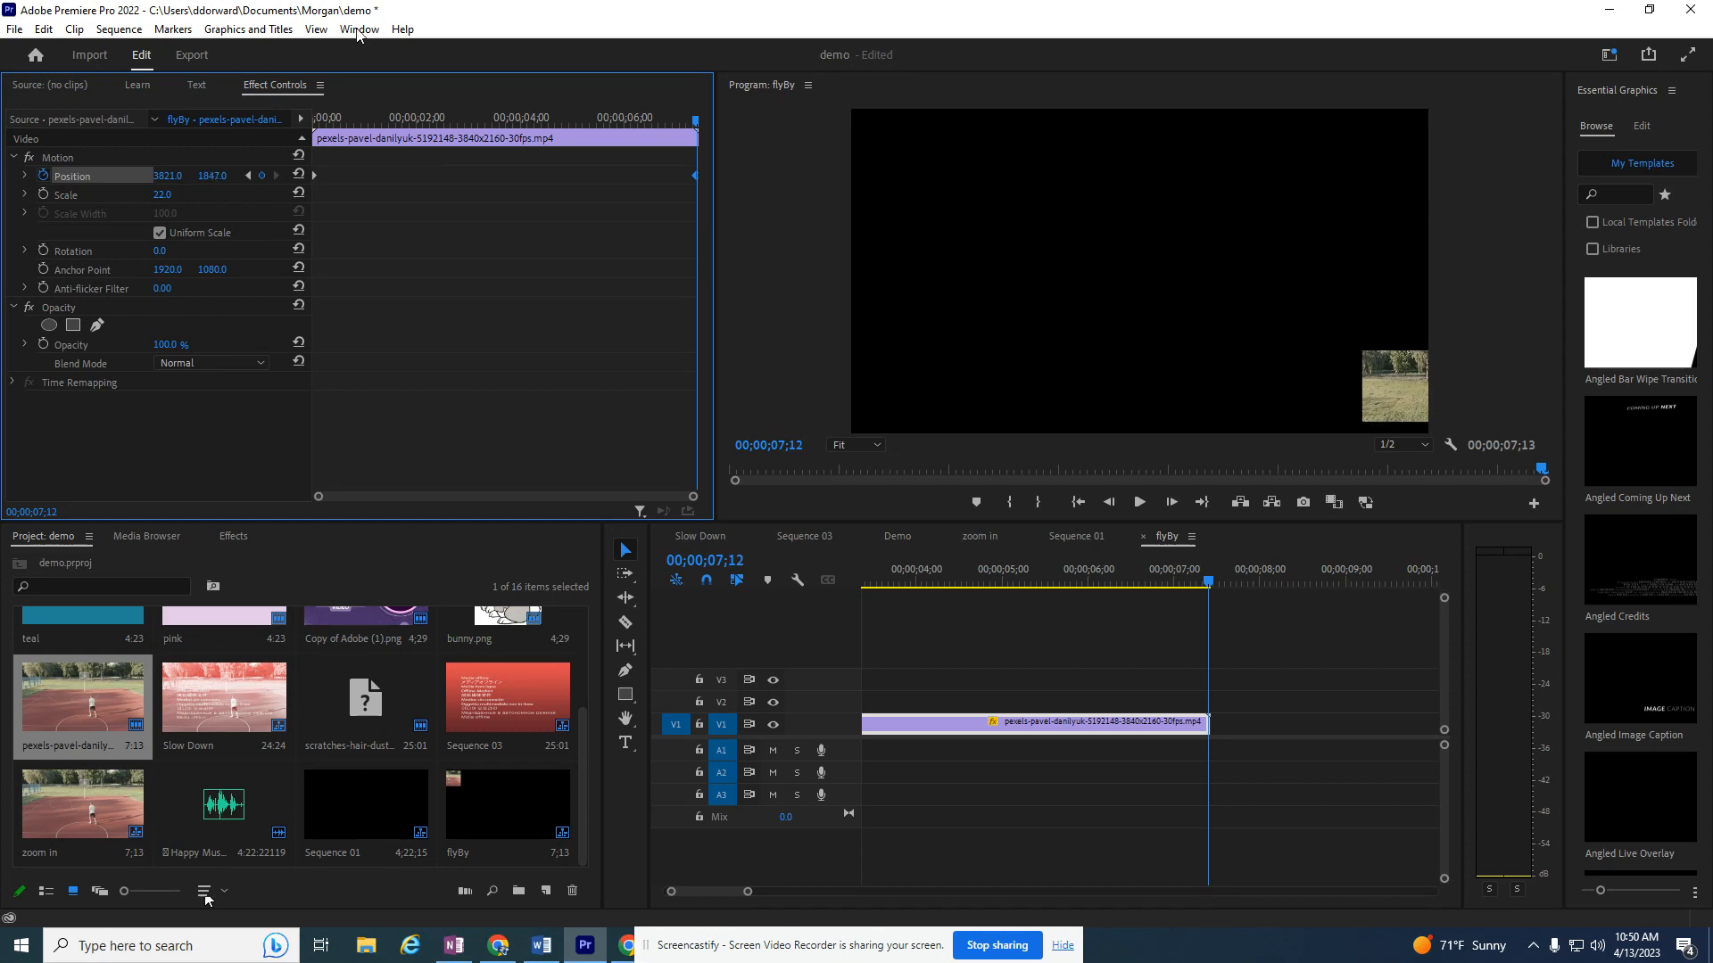
{"action": "left_click", "coordinate": [1113, 582]}
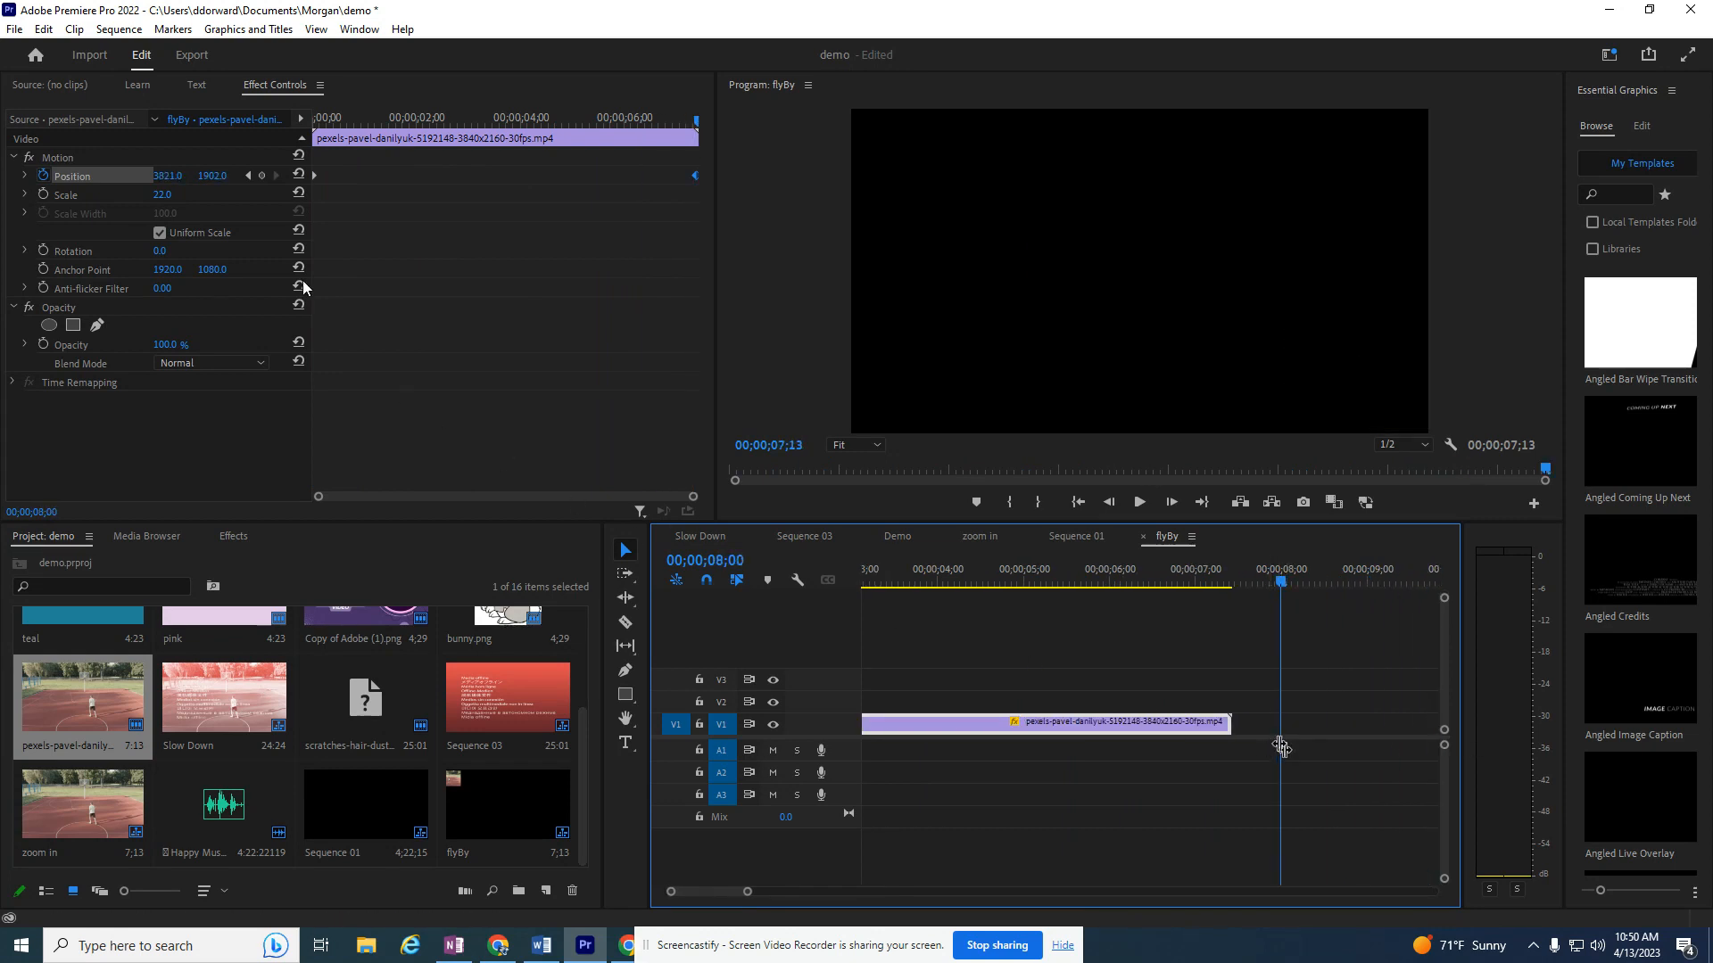
{"action": "mouse_move", "coordinate": [1266, 751]}
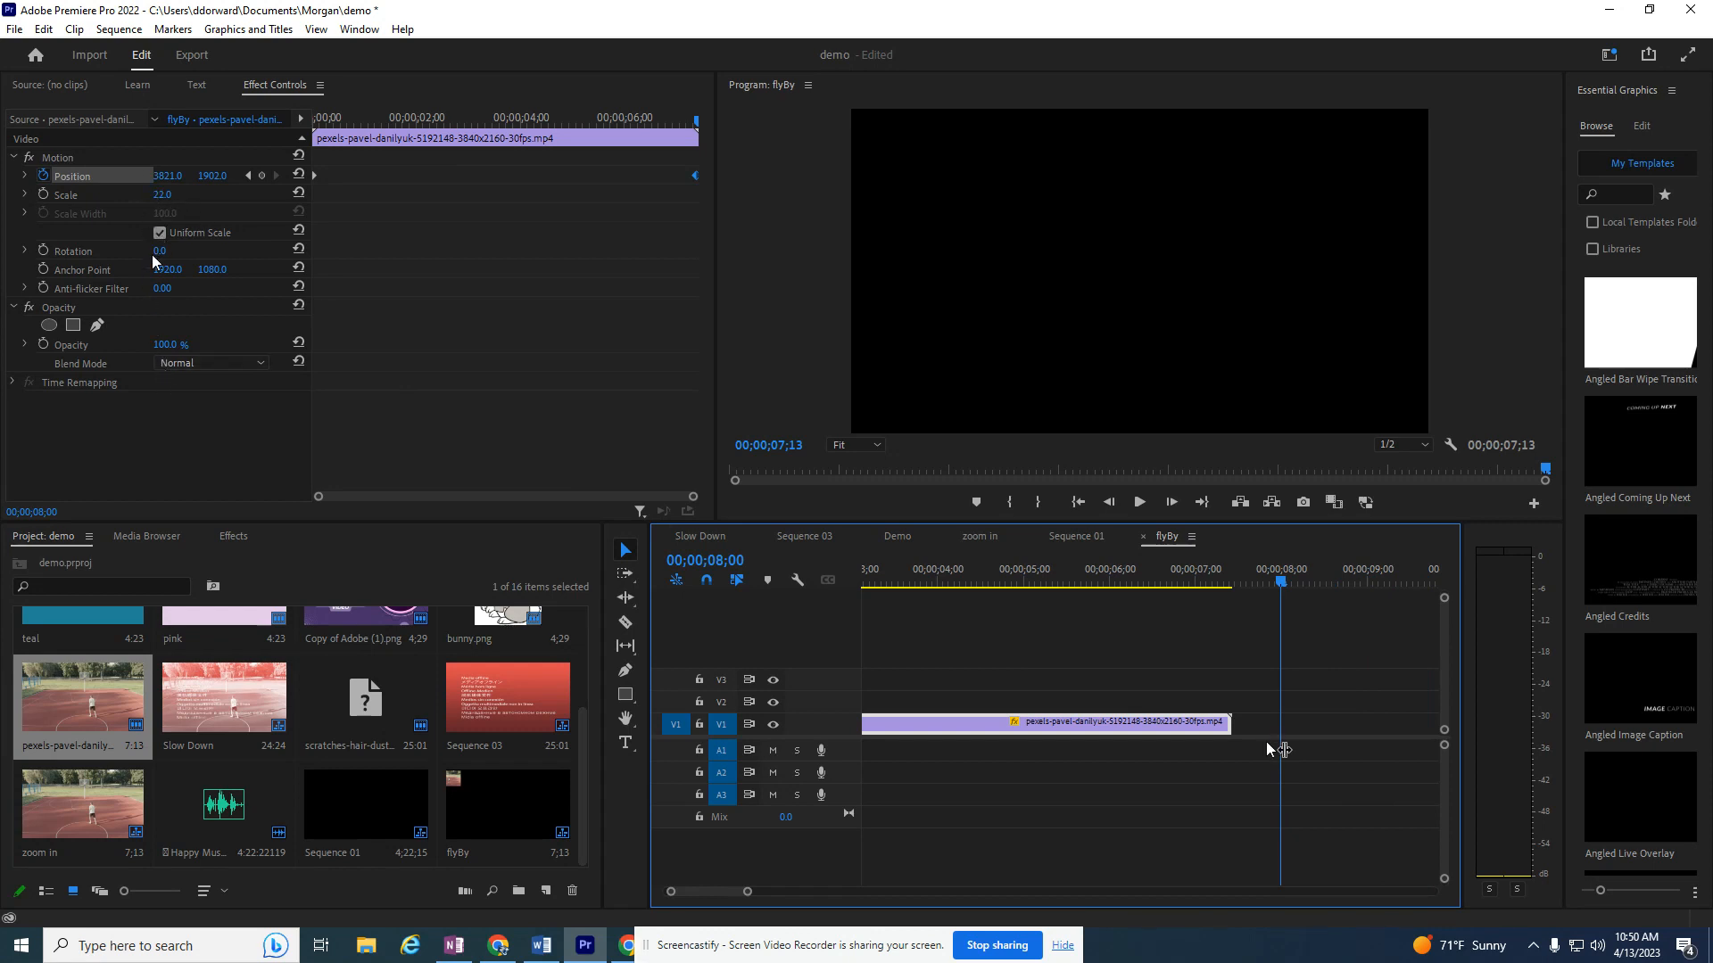